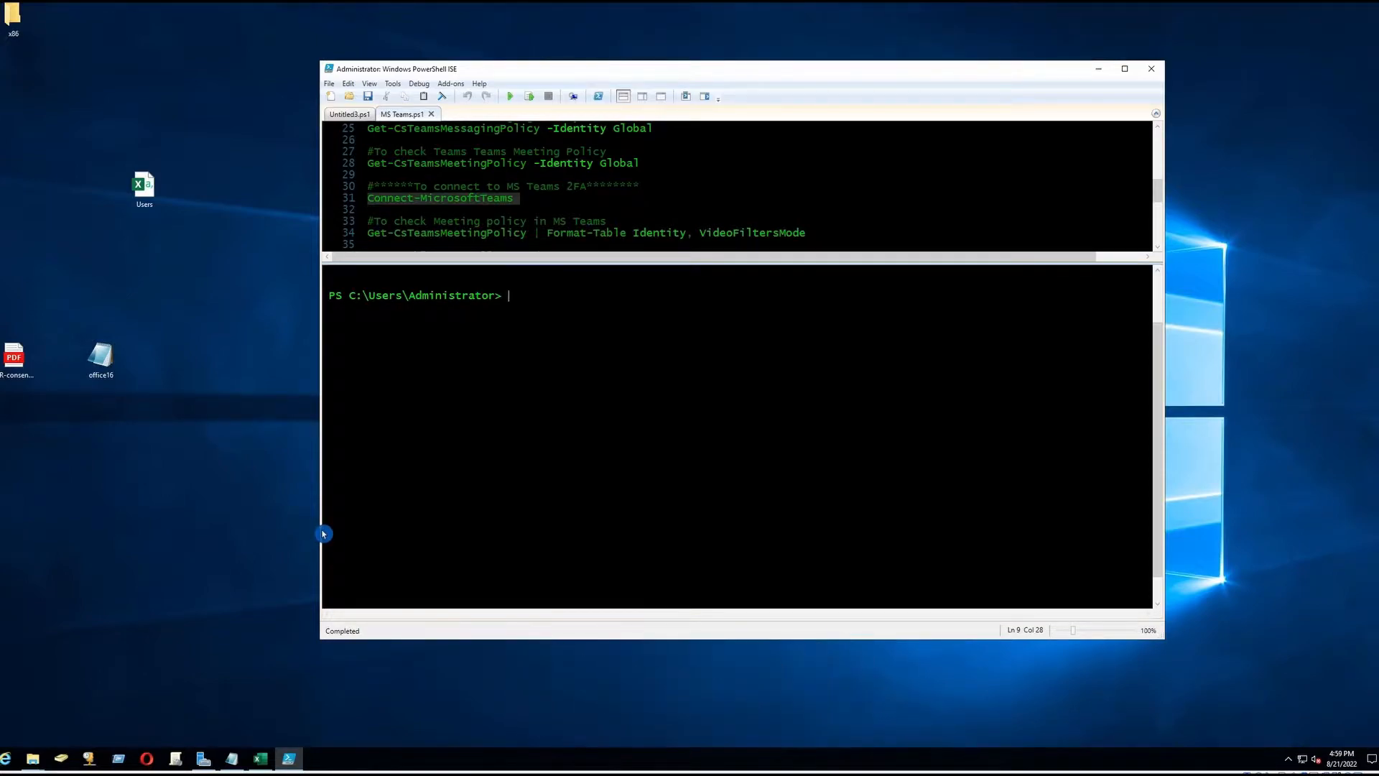
mouse_move(506, 659)
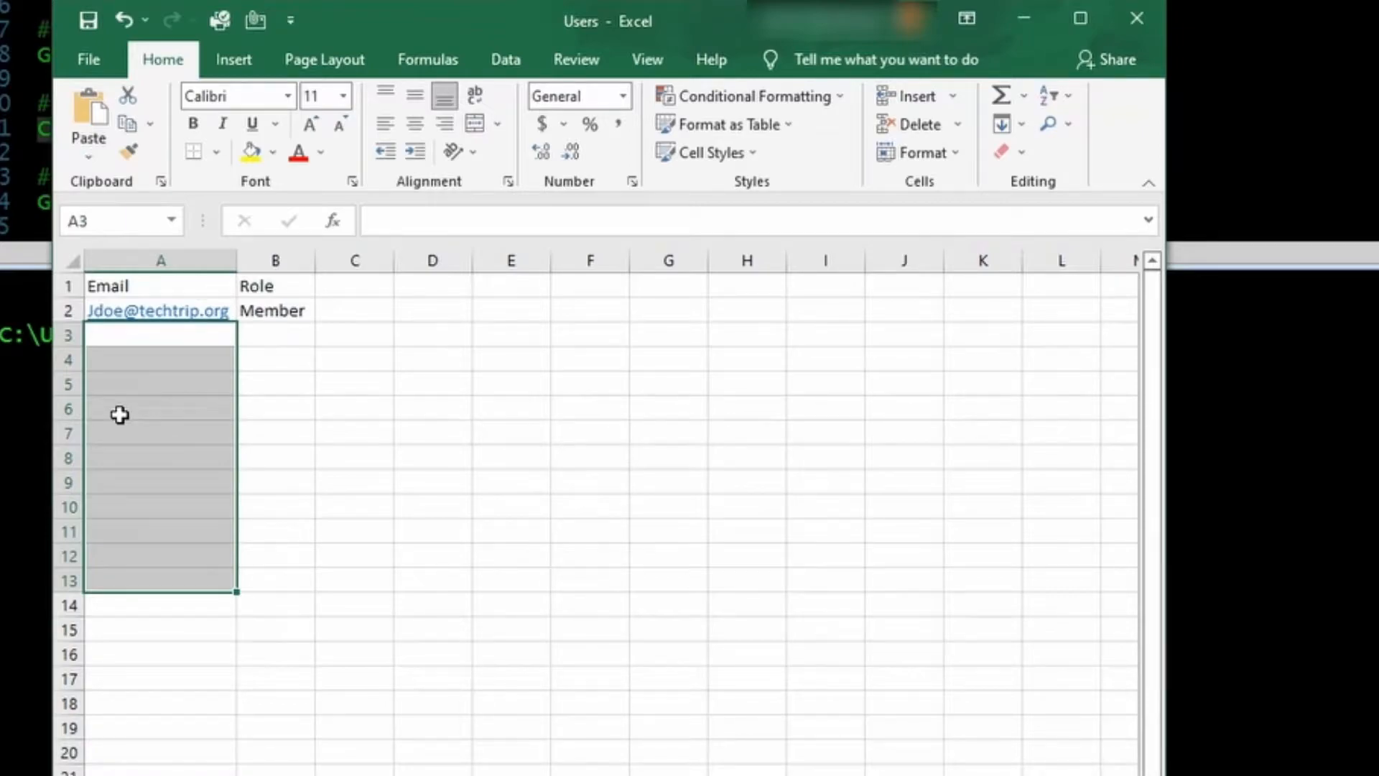
- View the Users sheet showing the Email and Role columns with a Member entry
click(275, 310)
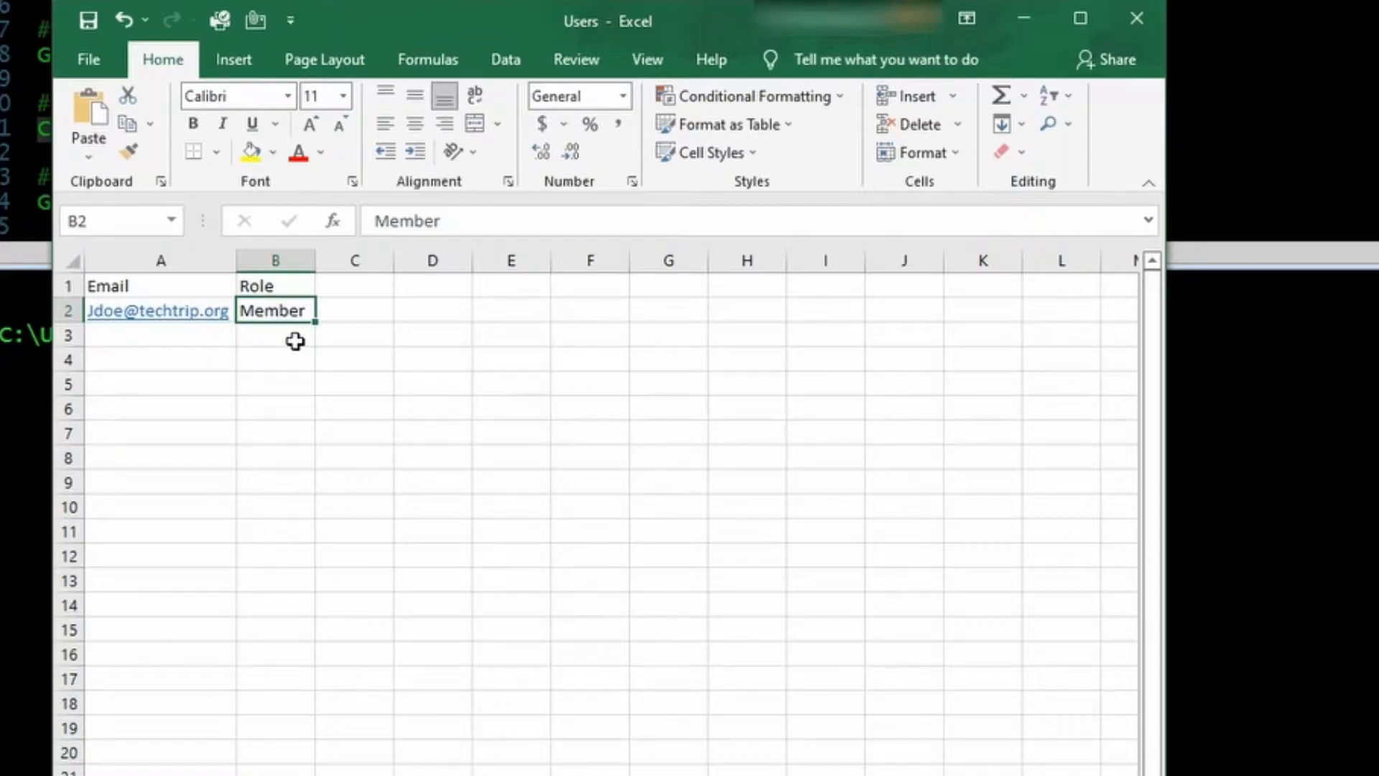
mouse_move(286, 316)
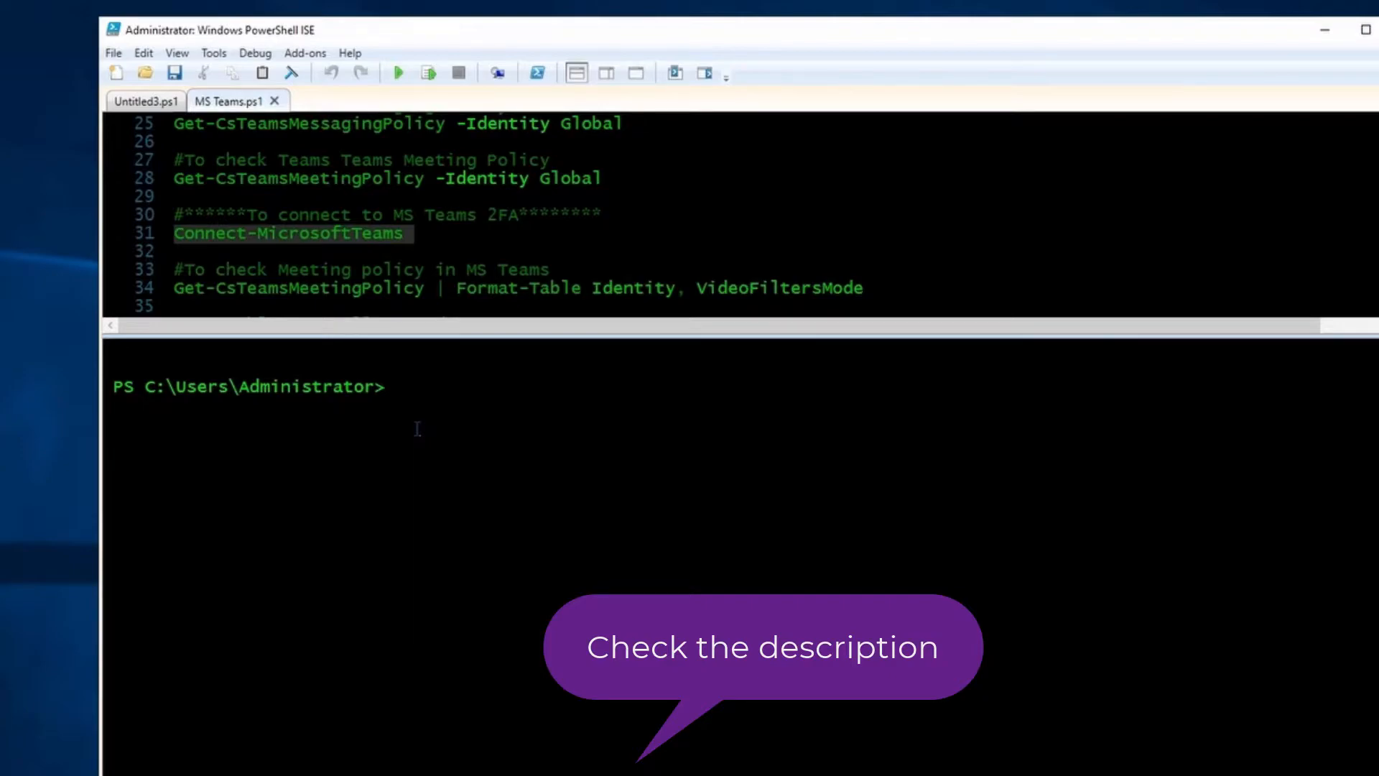
mouse_move(473, 455)
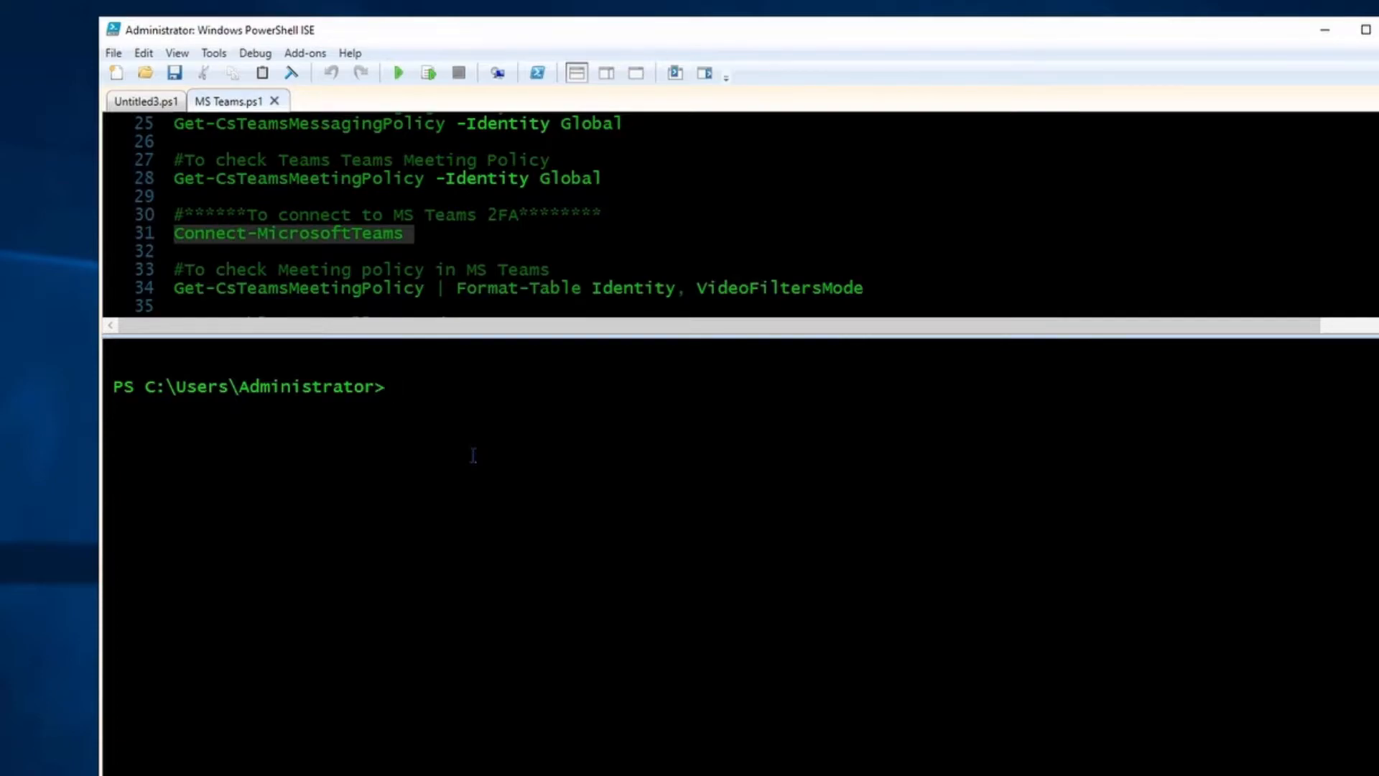
- Run Get-Team to list the Management and TechTrip.org teams with their group IDs
text(Get-team)
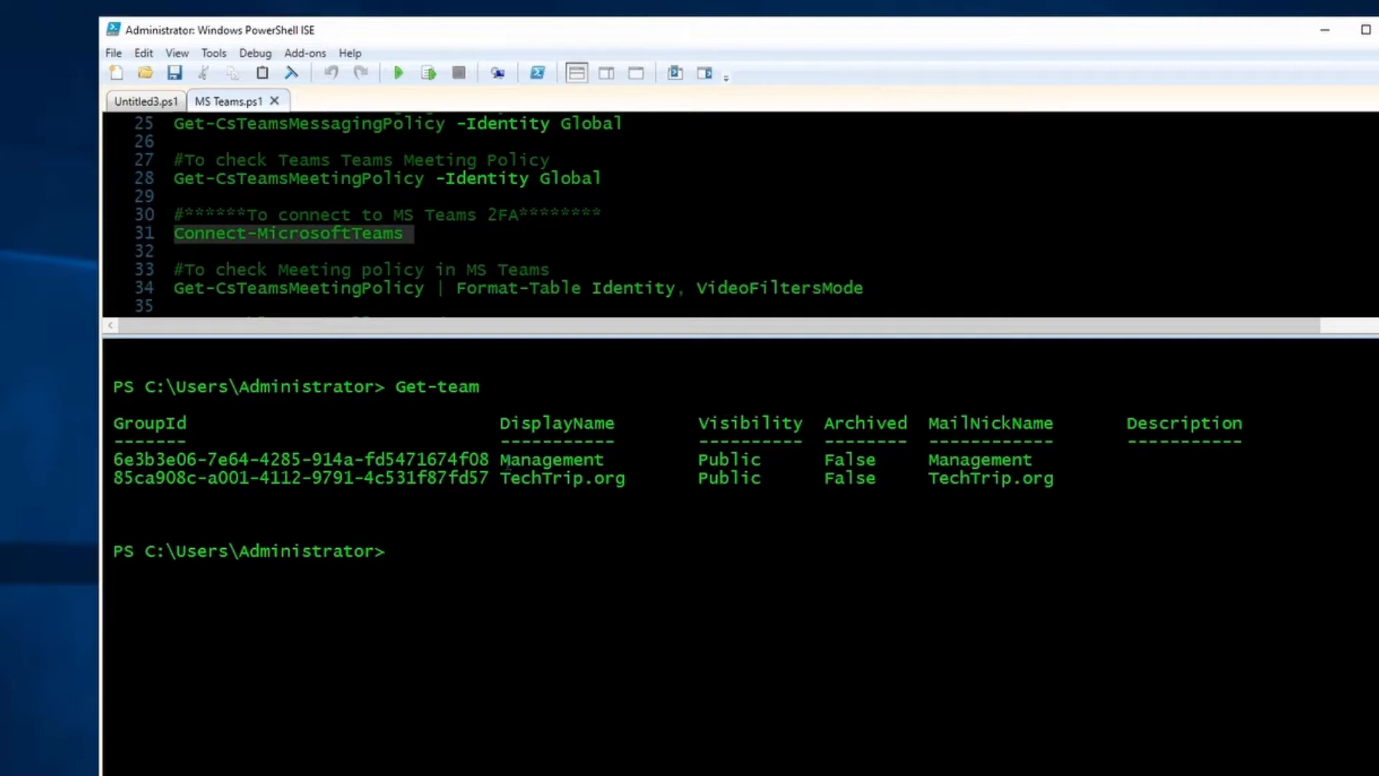
double_click(612, 479)
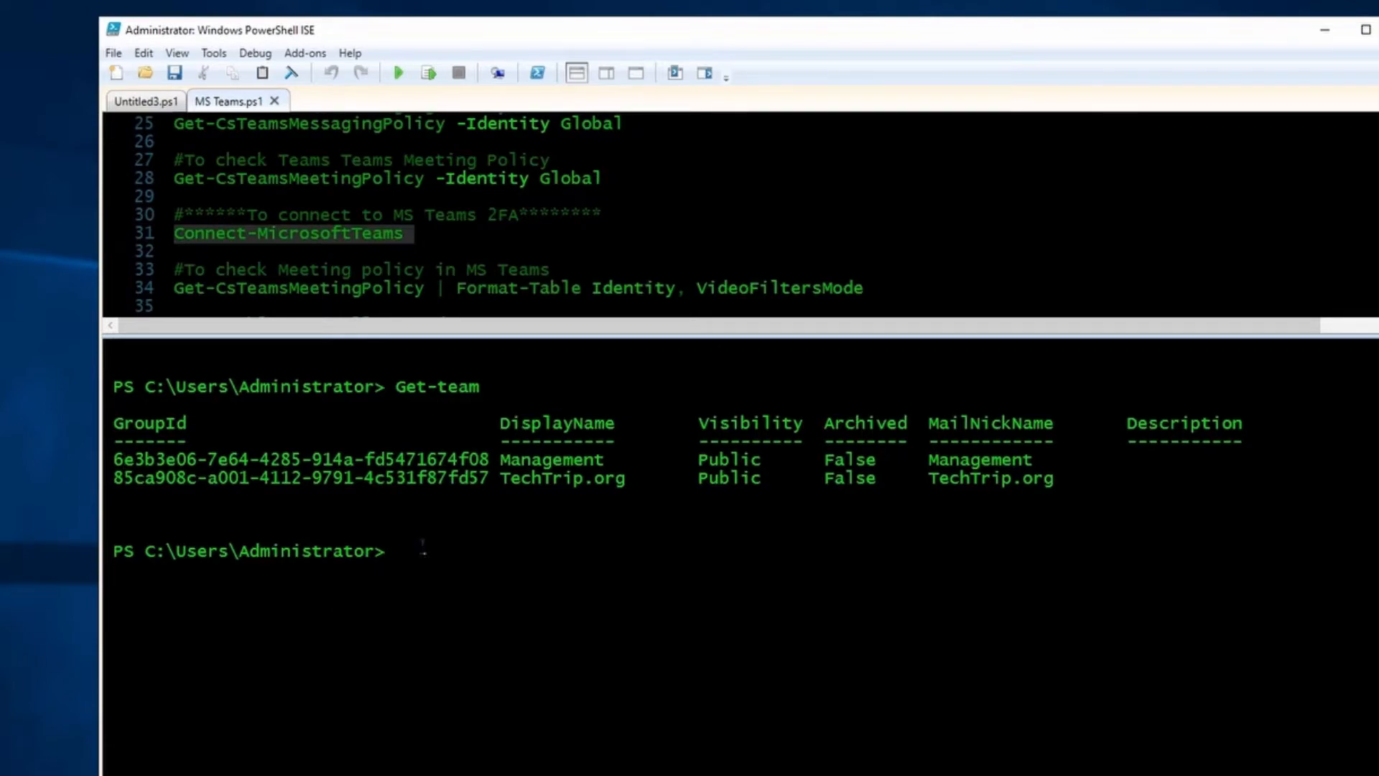
- Filter Get-Team with where{$_.DisplayName -eq "Management"}
text(Get)
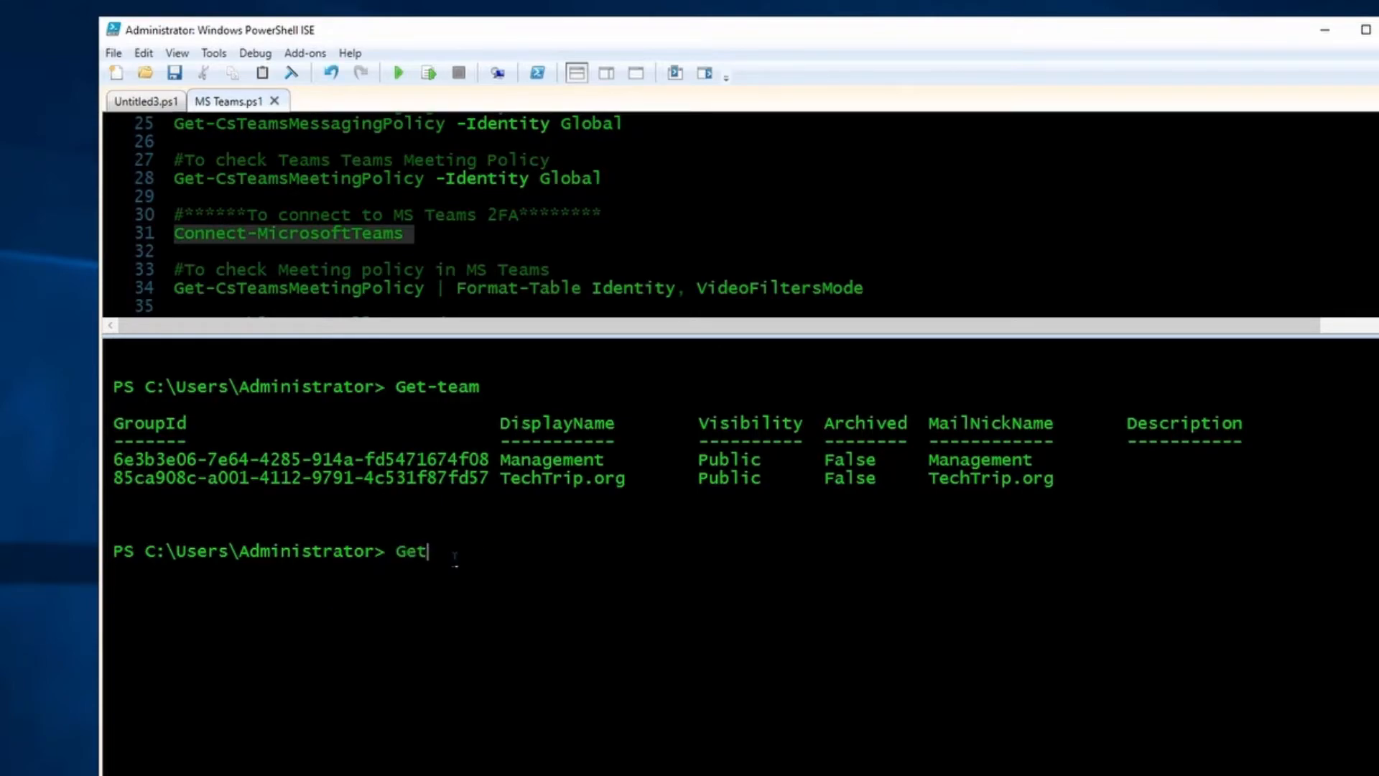
text(-Team |)
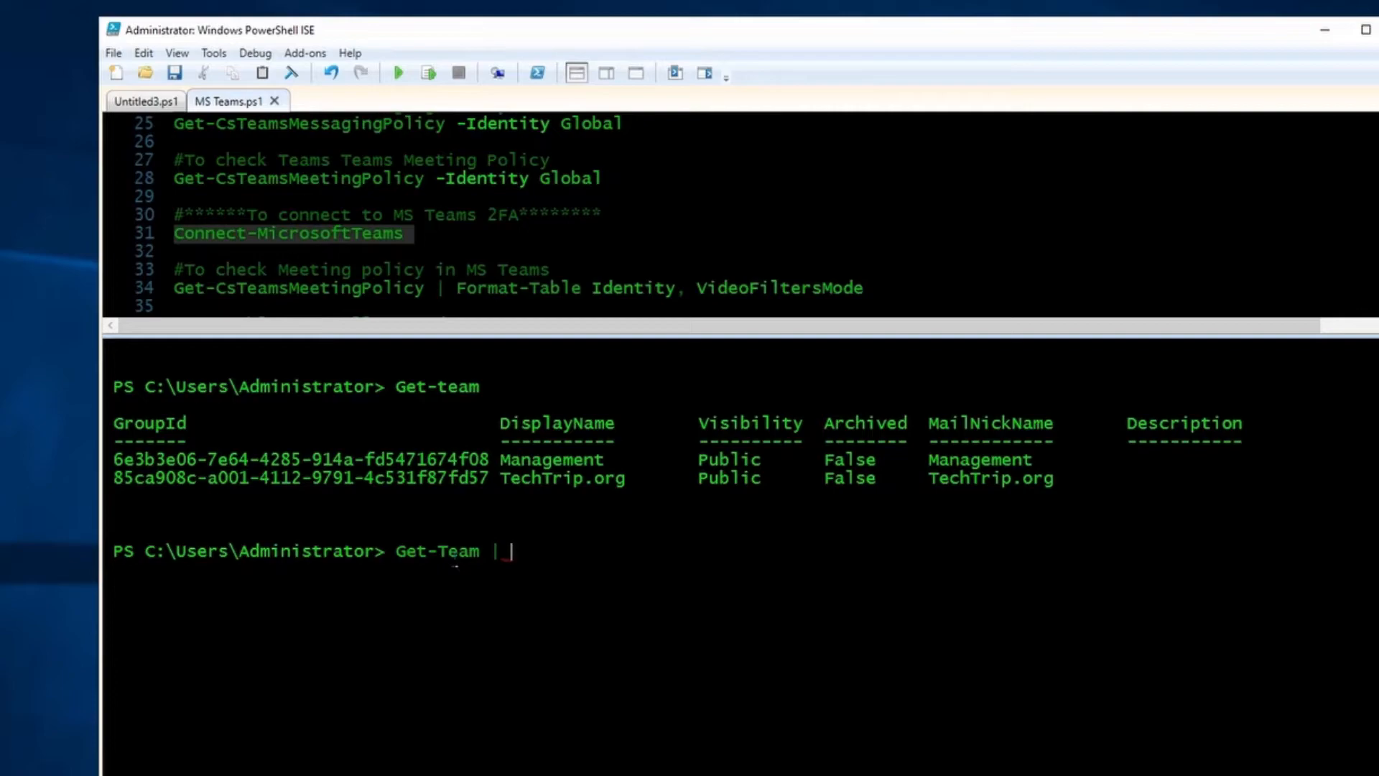
text(where)
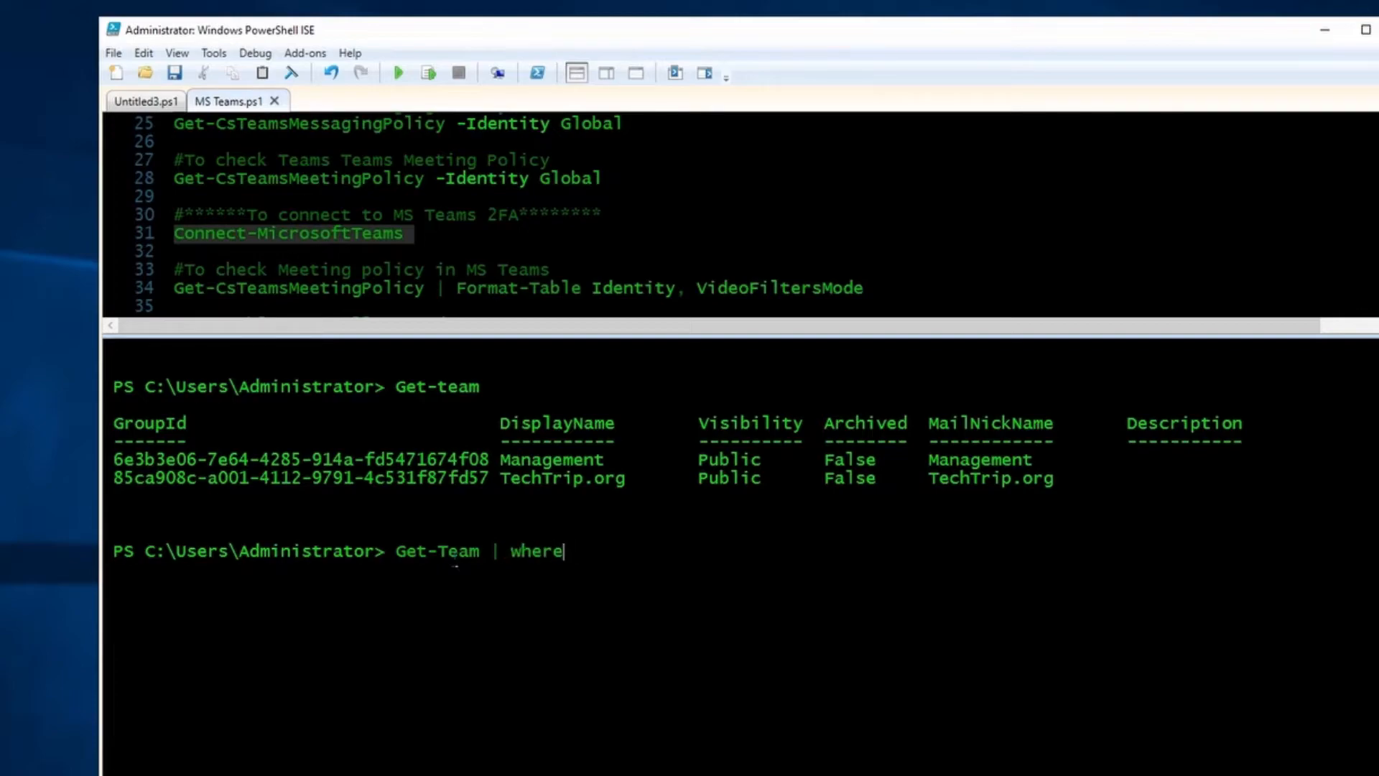
text({)
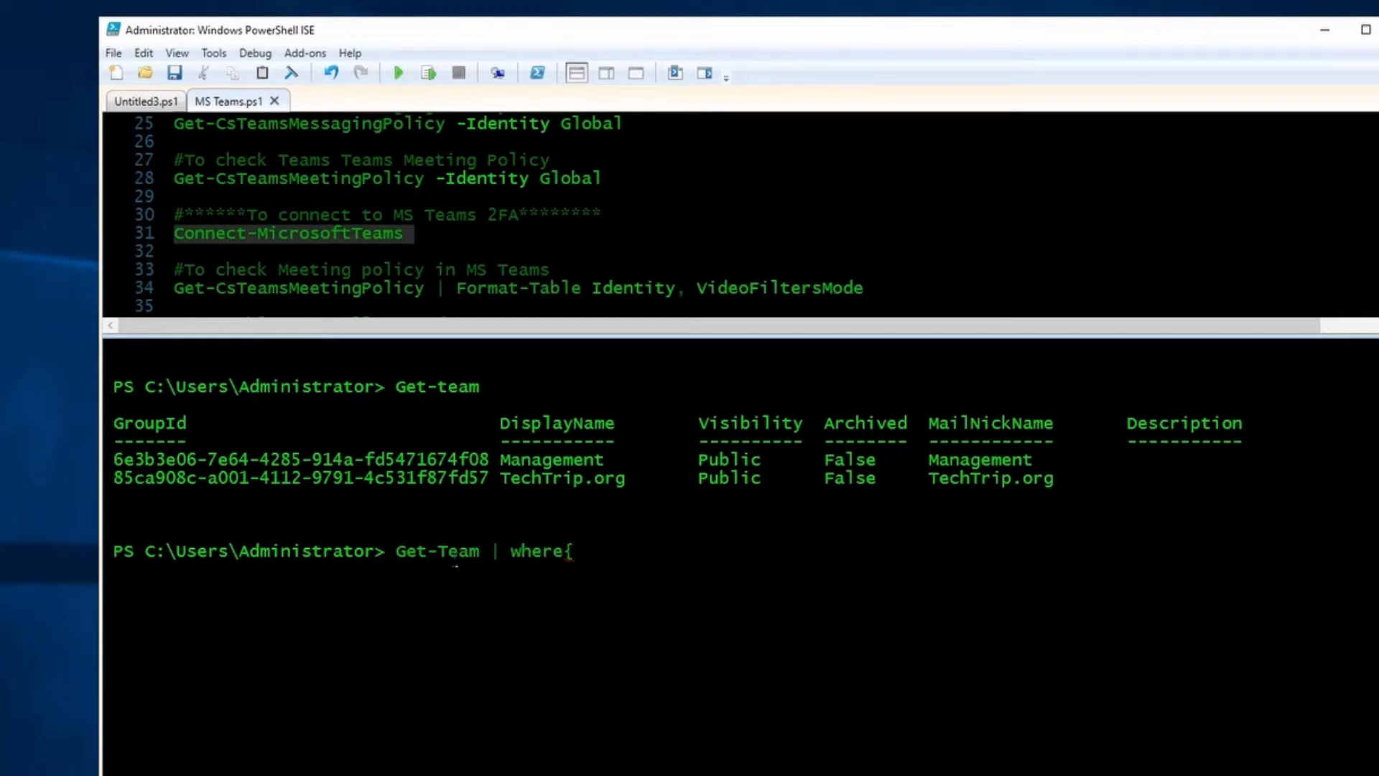
text($)
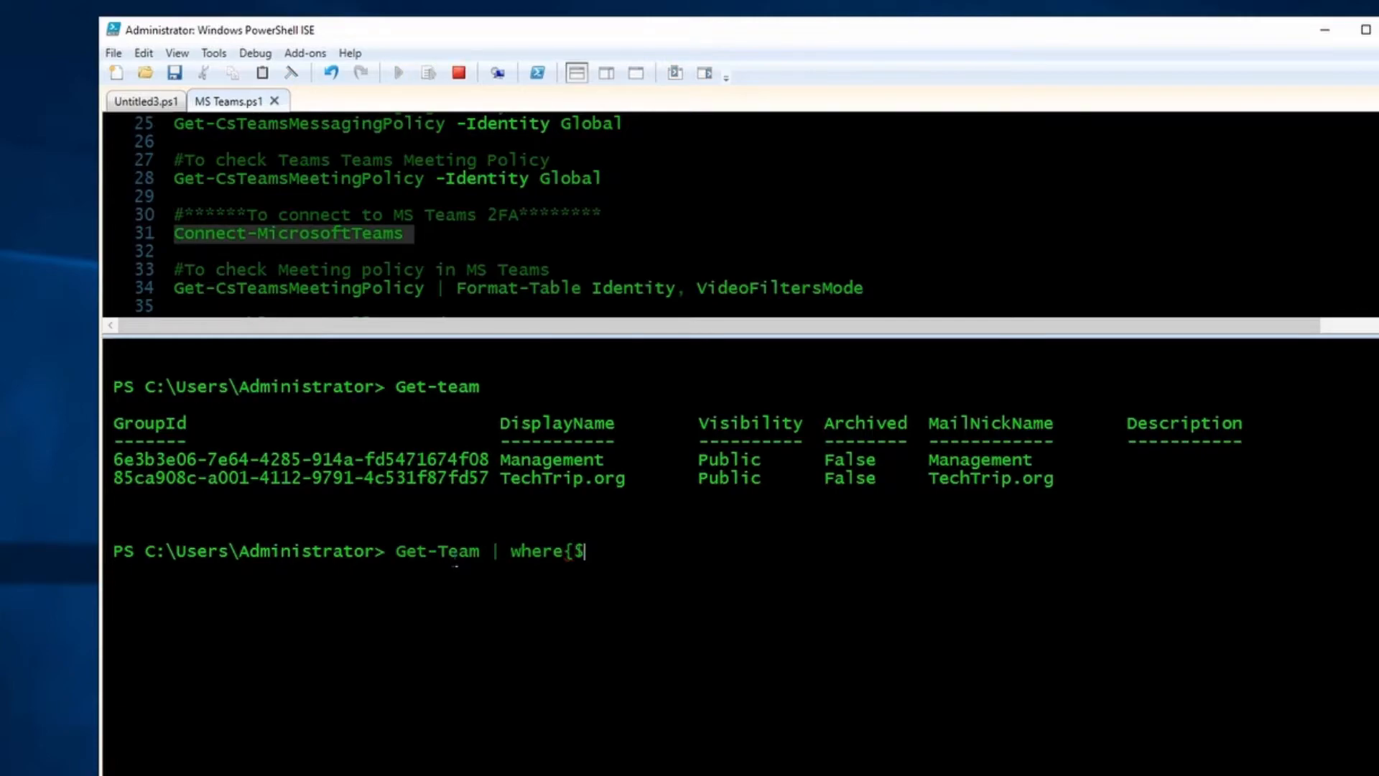
text(_)
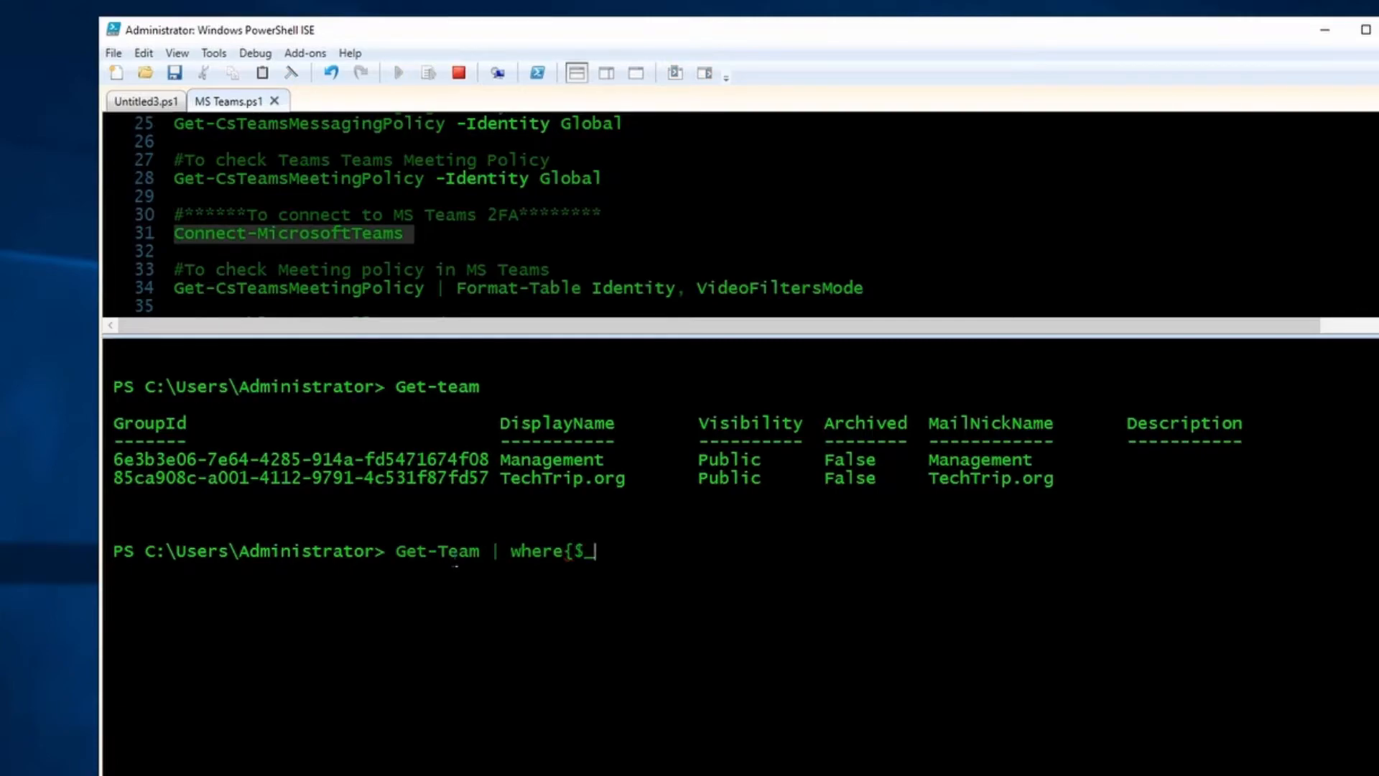
text(.)
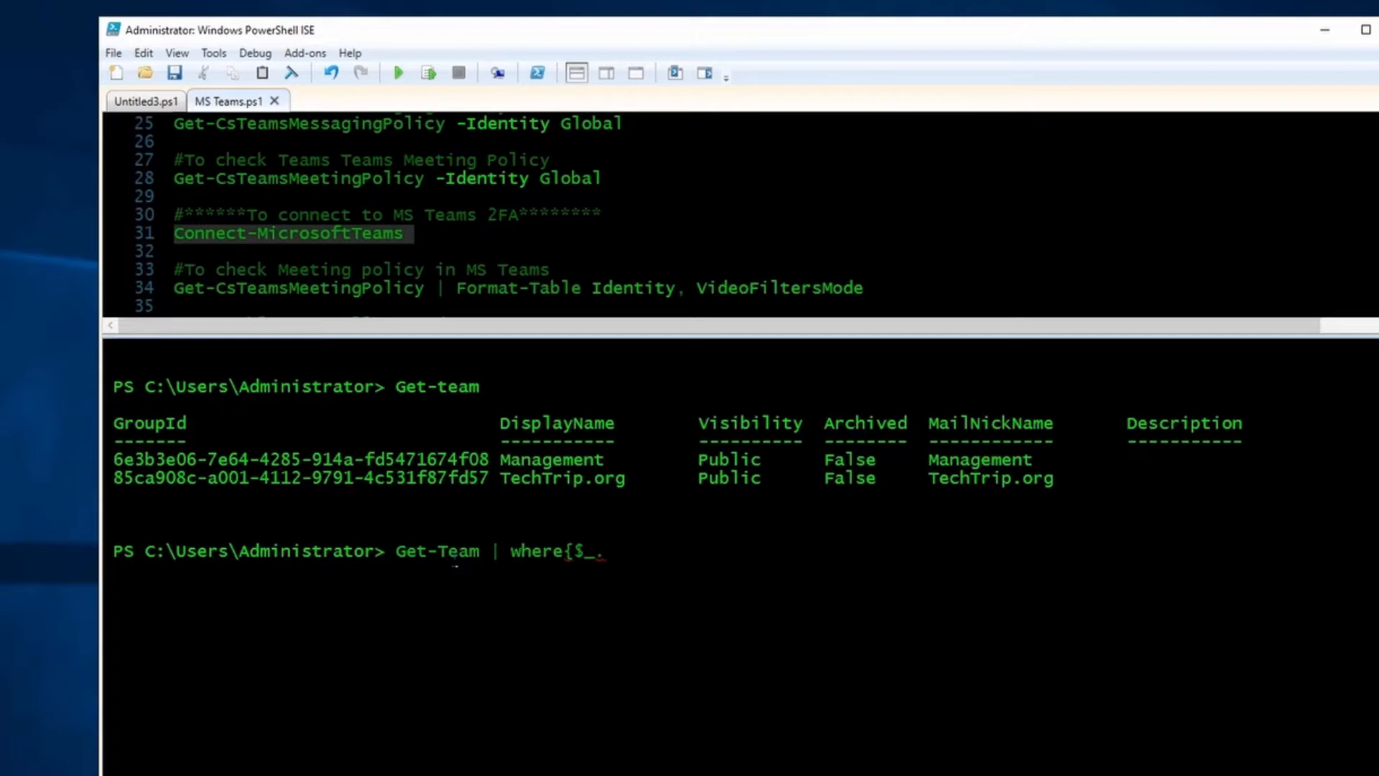
text(.Display)
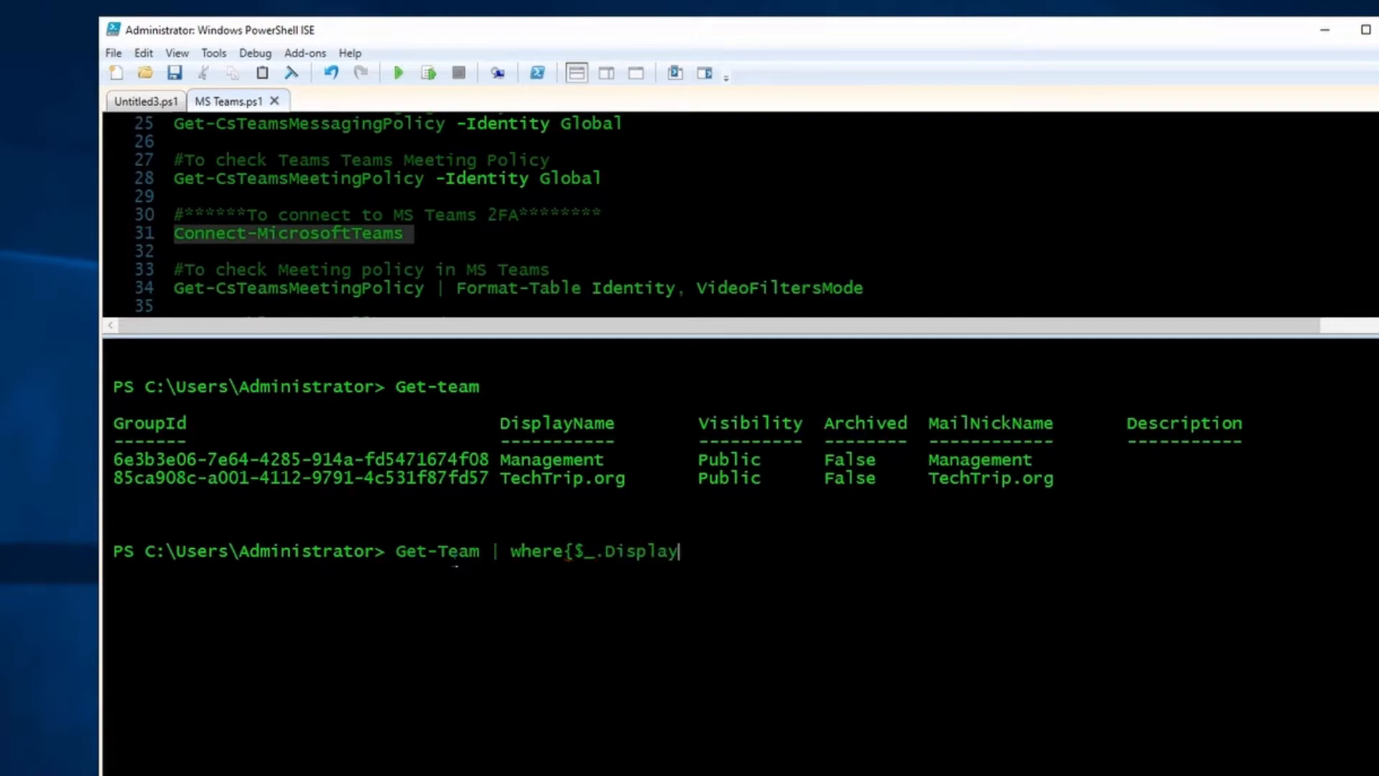
text(Name)
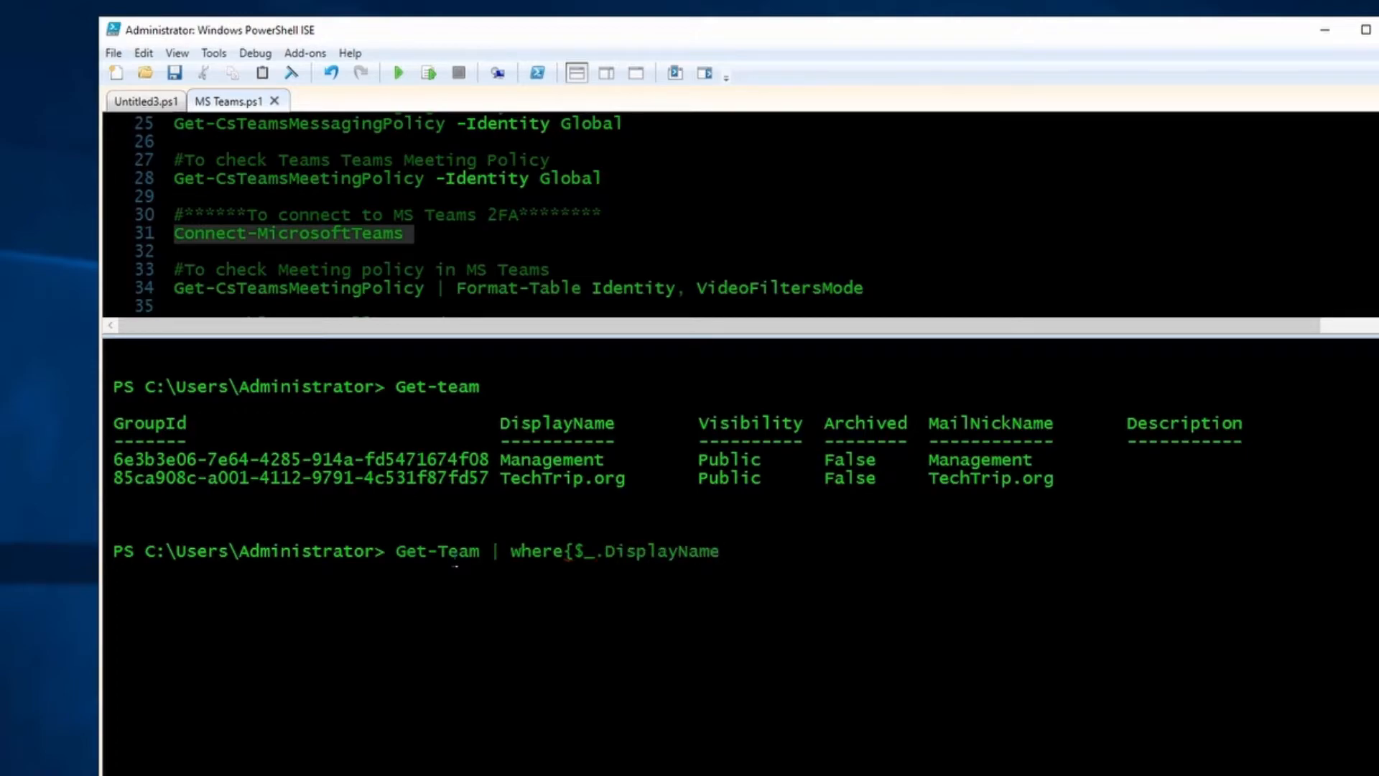
text(-)
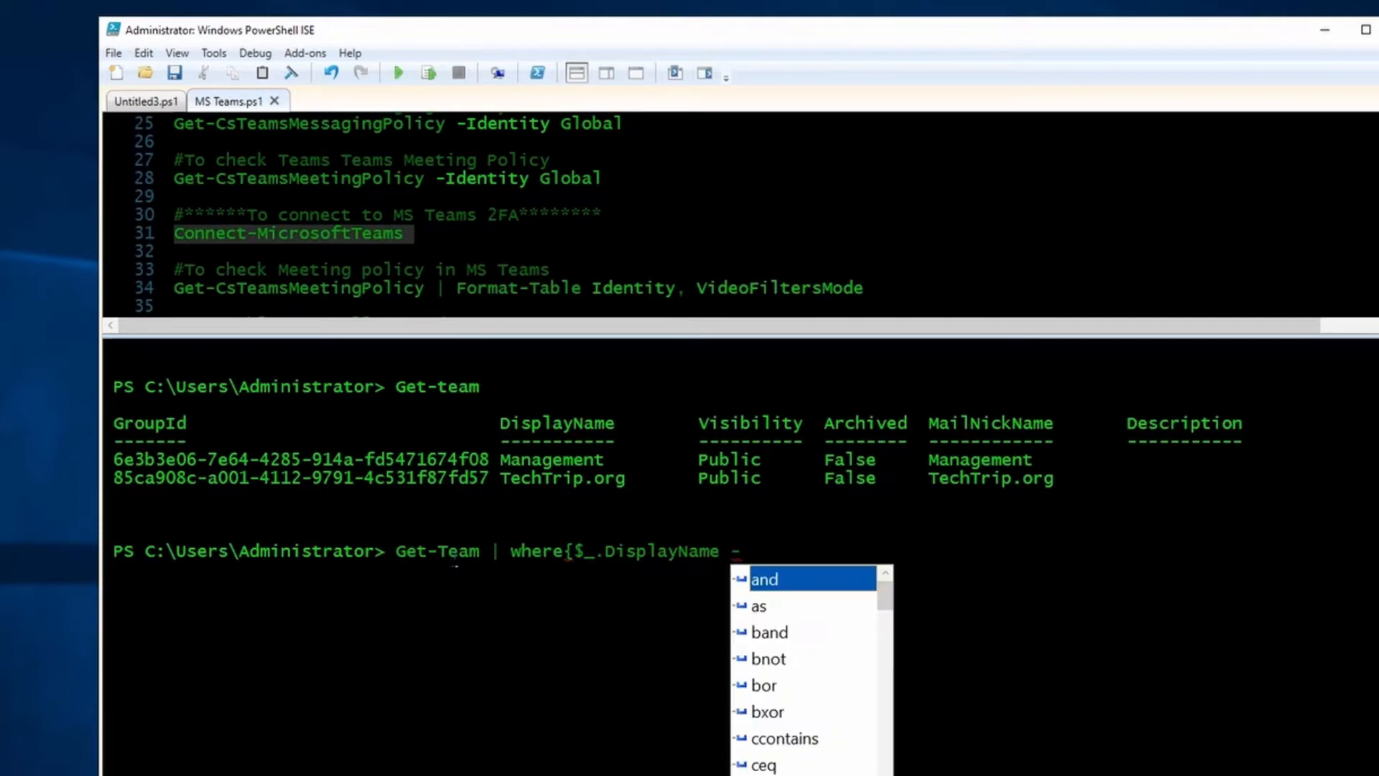
text(-eq)
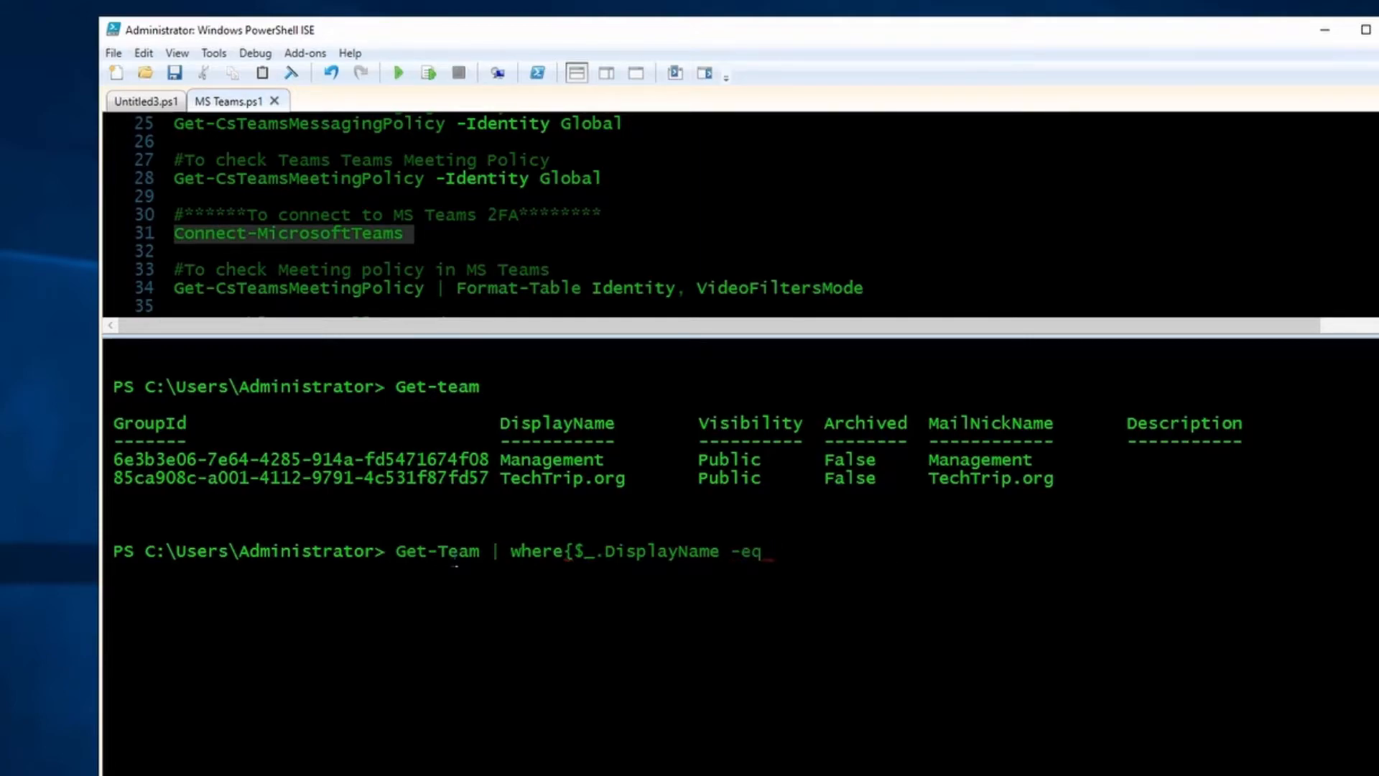
text(")
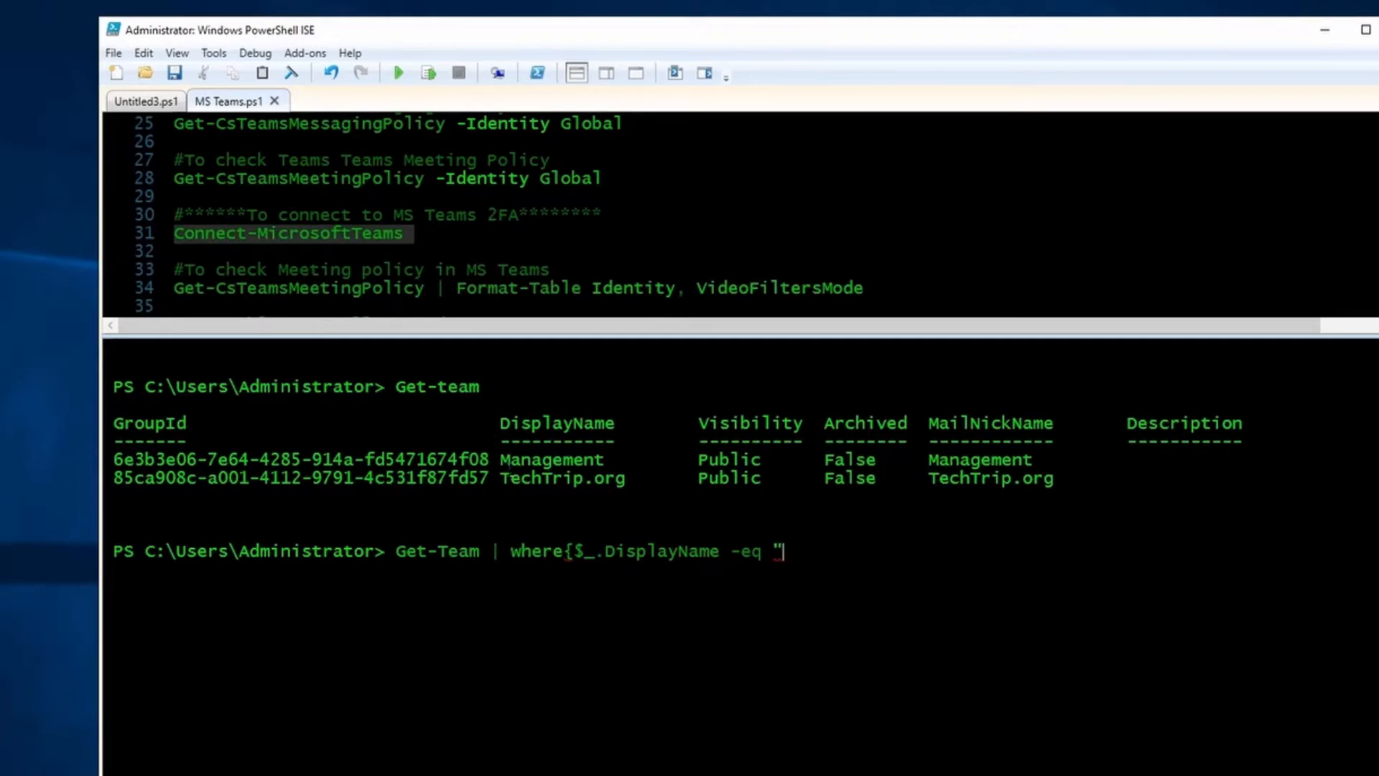
text(Management)
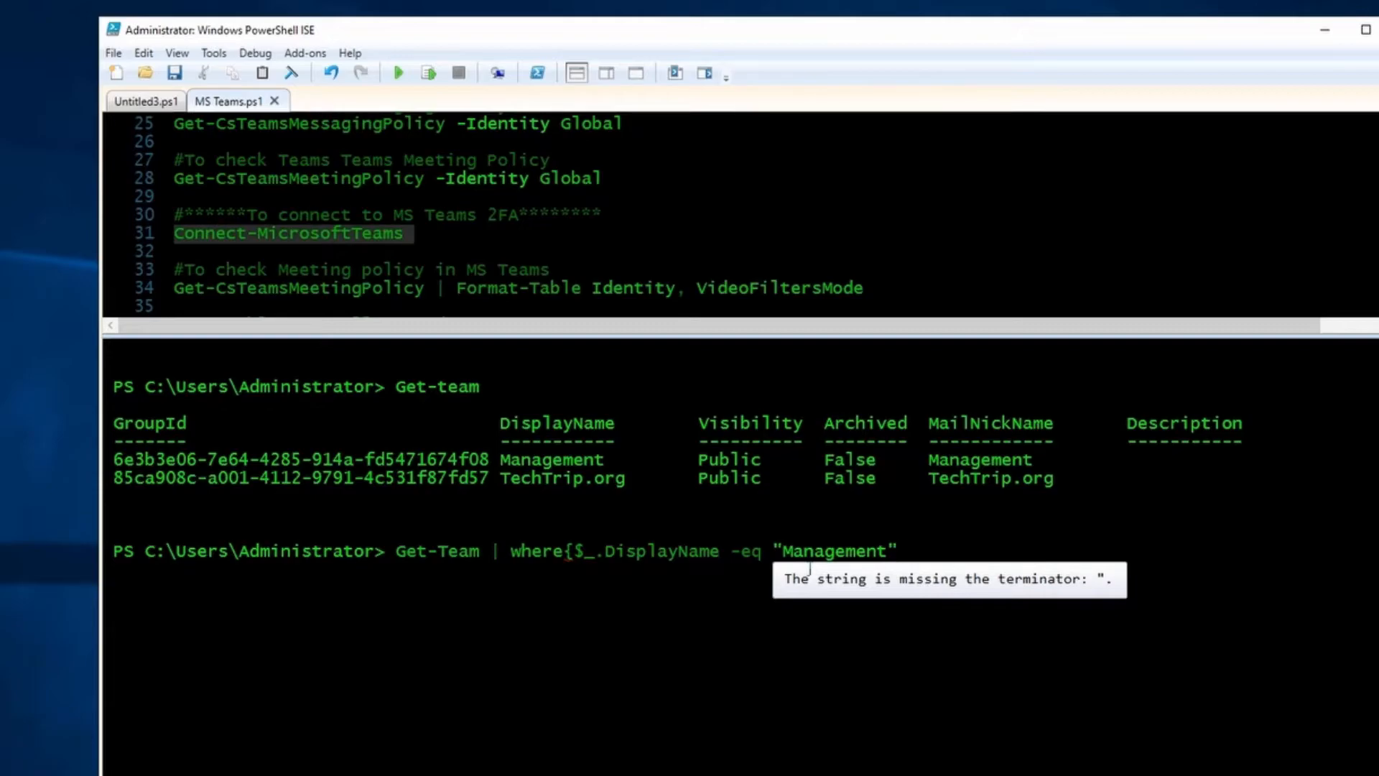
- Pipe to Select for GroupID, run it, and grab the Management team's GroupId for reuse
text(} |)
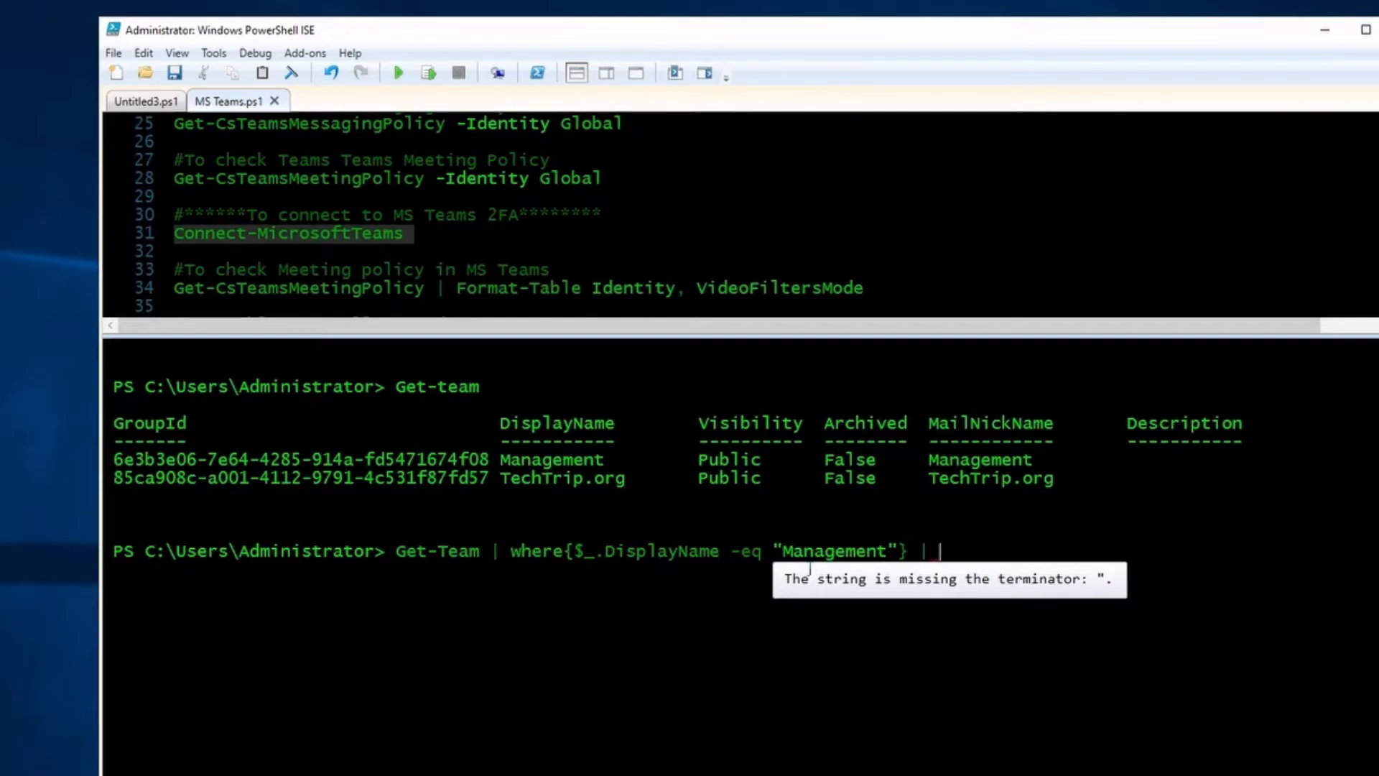
text(Select)
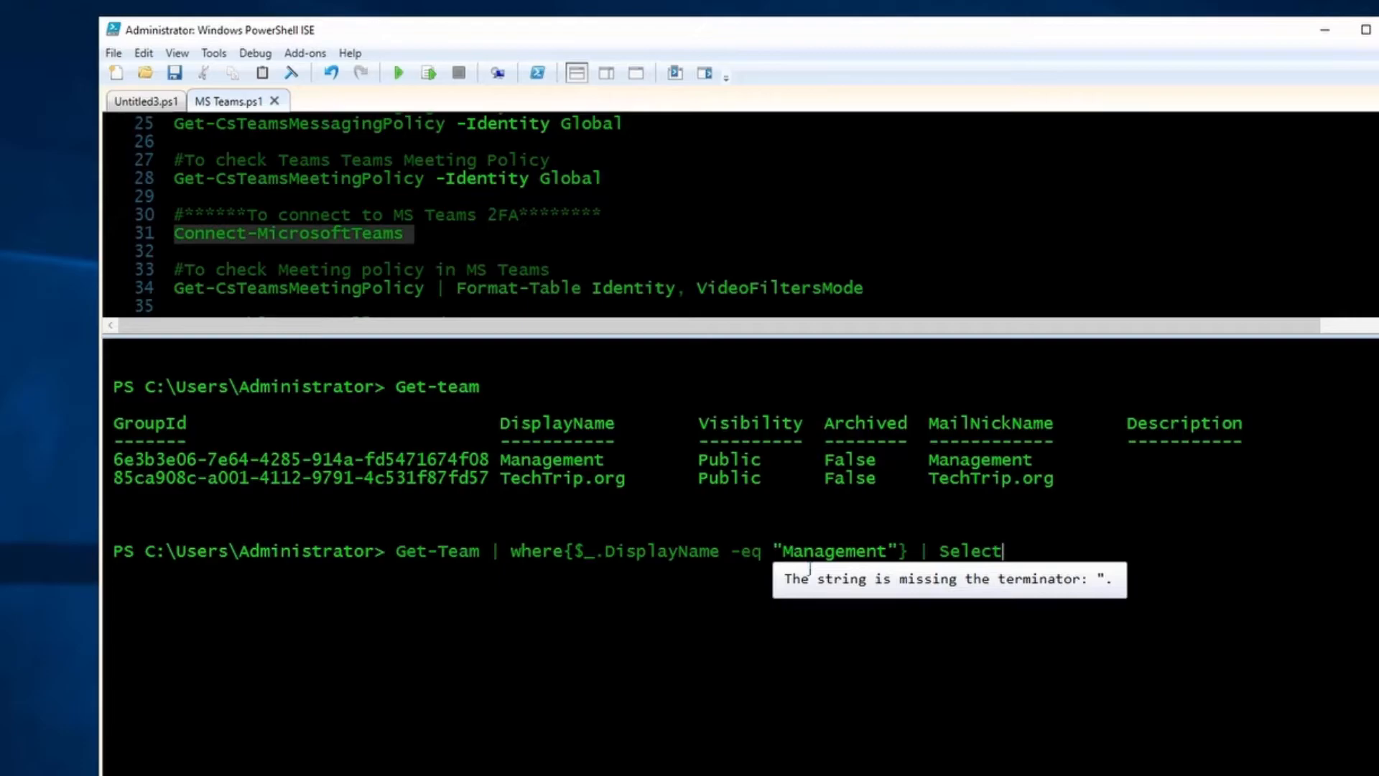
text(-ExcludeProperty)
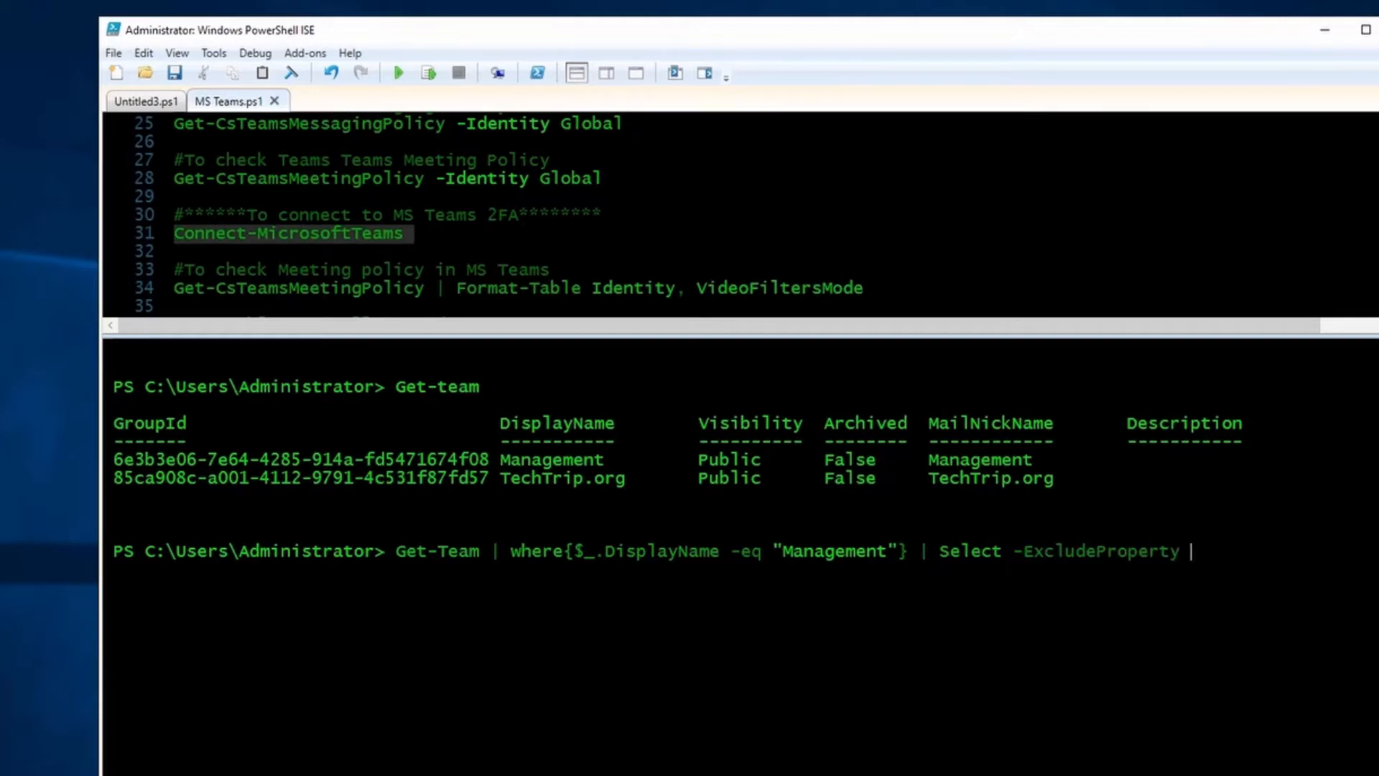
text(Group)
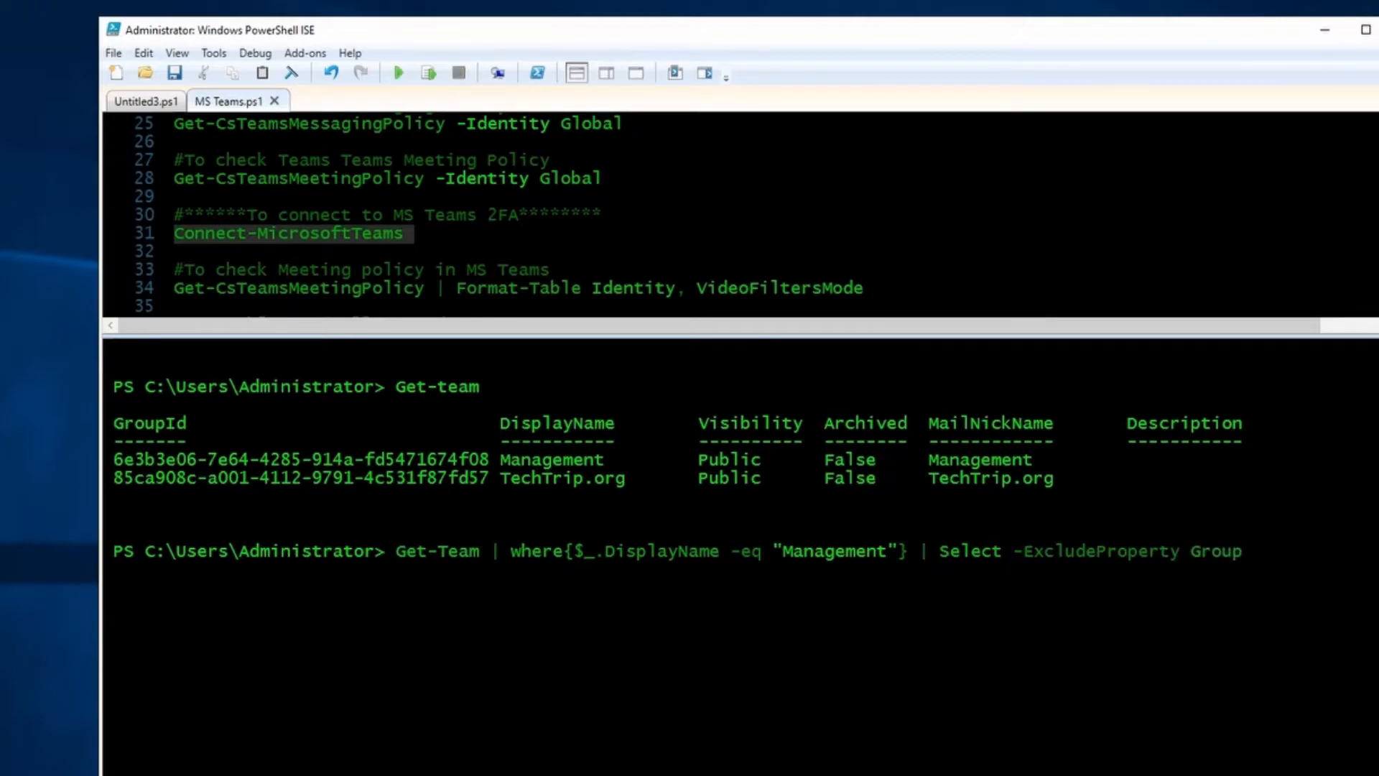
click(398, 73)
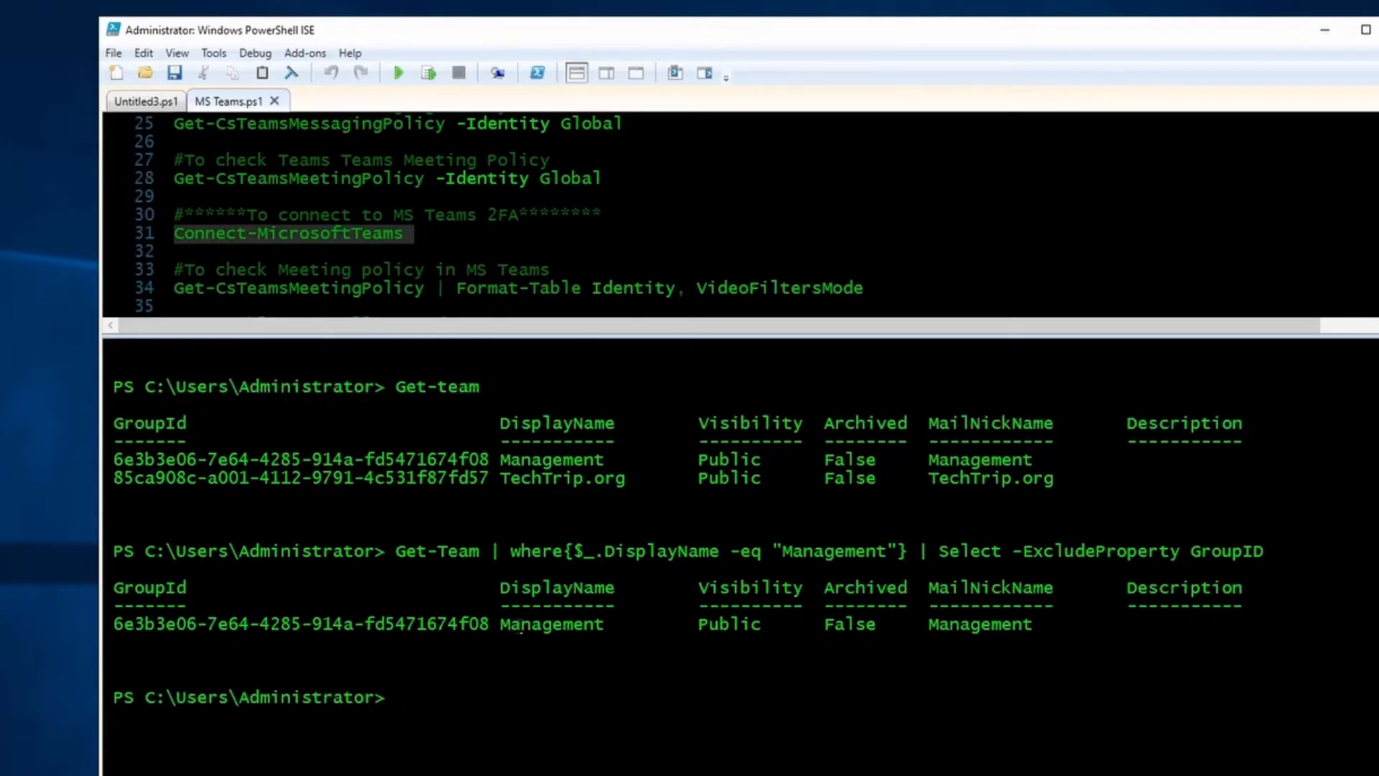
double_click(550, 625)
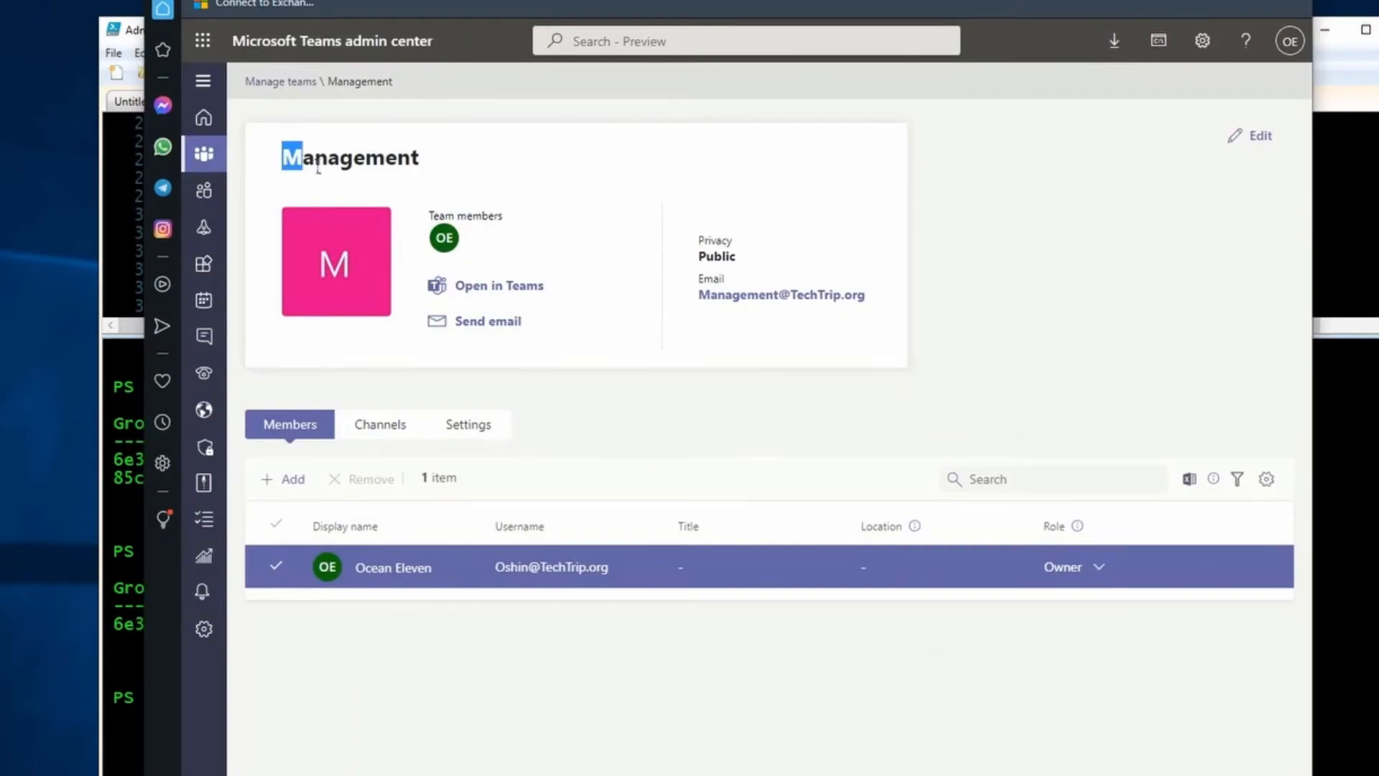
- Select the Management team name on its admin center page, which lists one owner
double_click(349, 157)
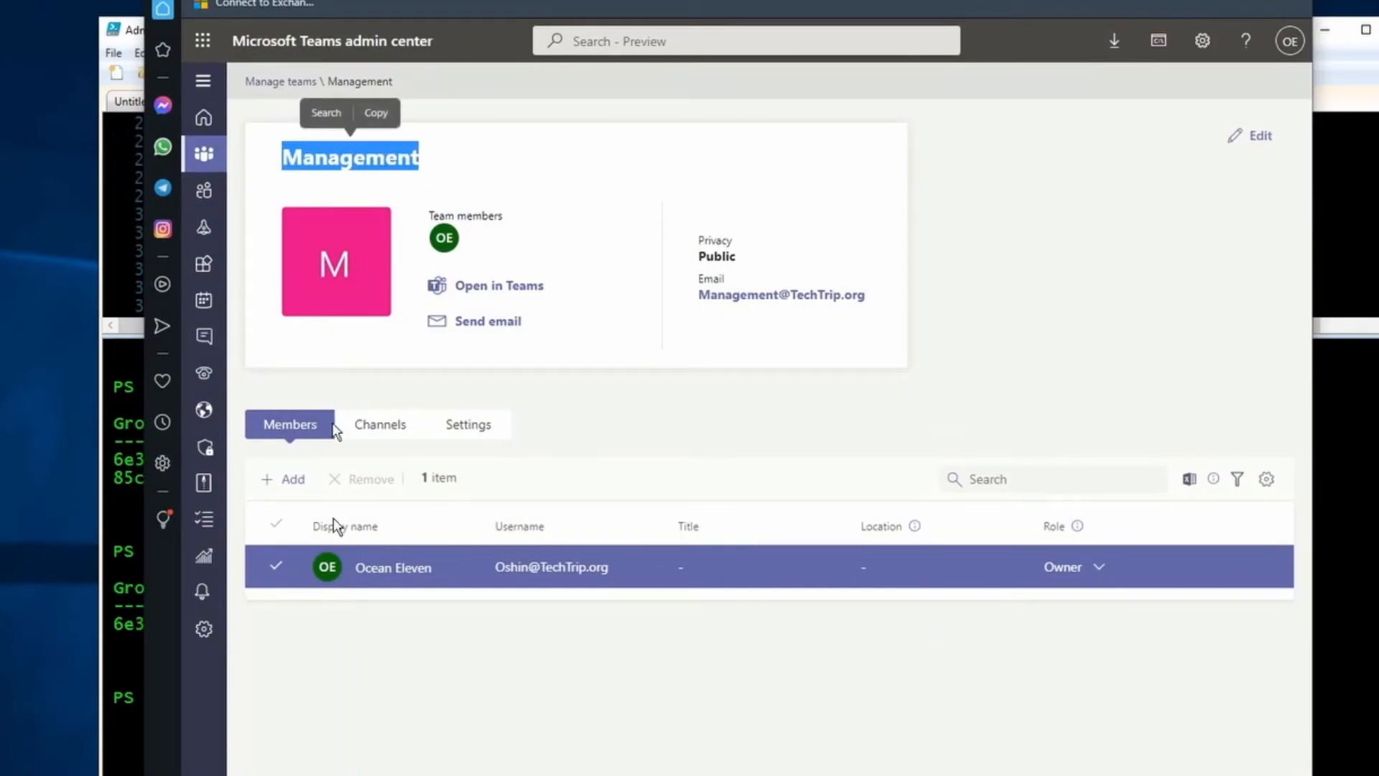
mouse_move(1083, 596)
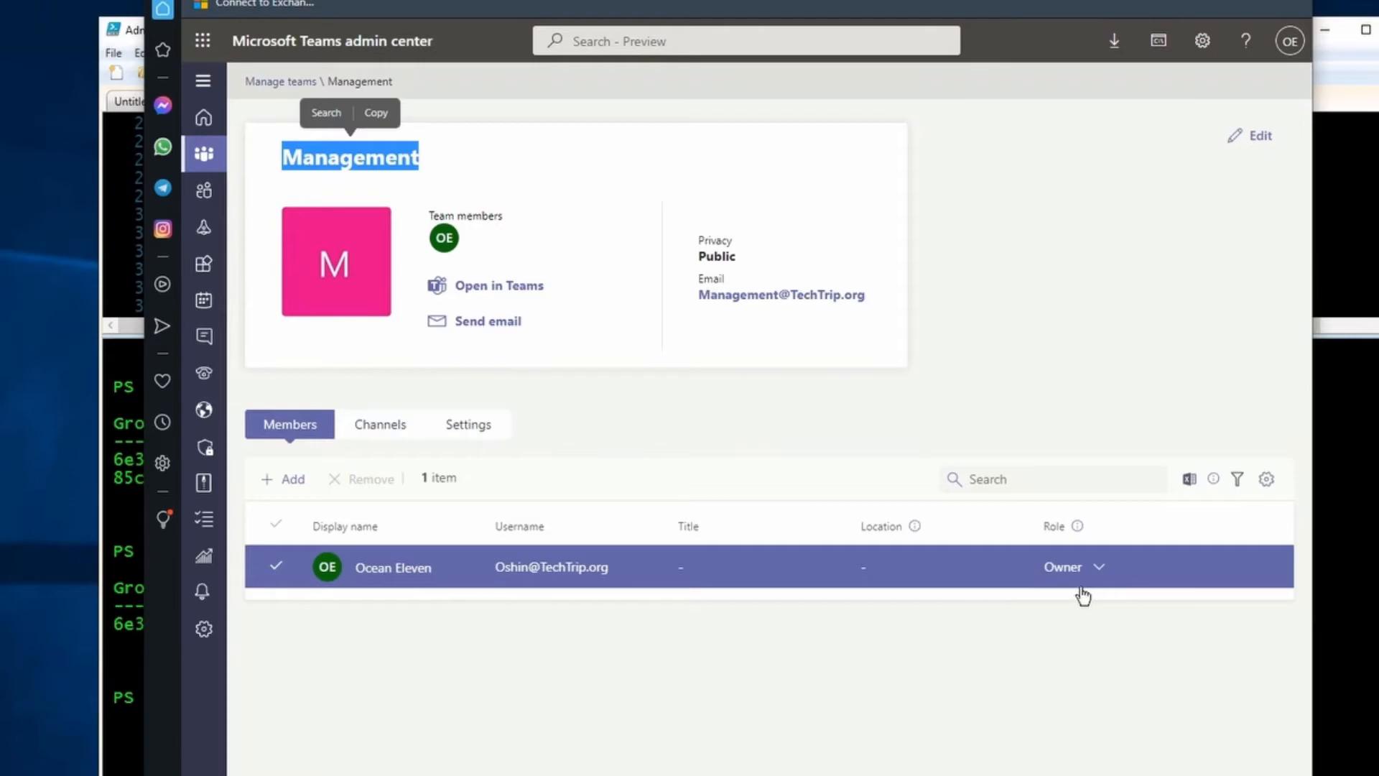
mouse_move(1141, 62)
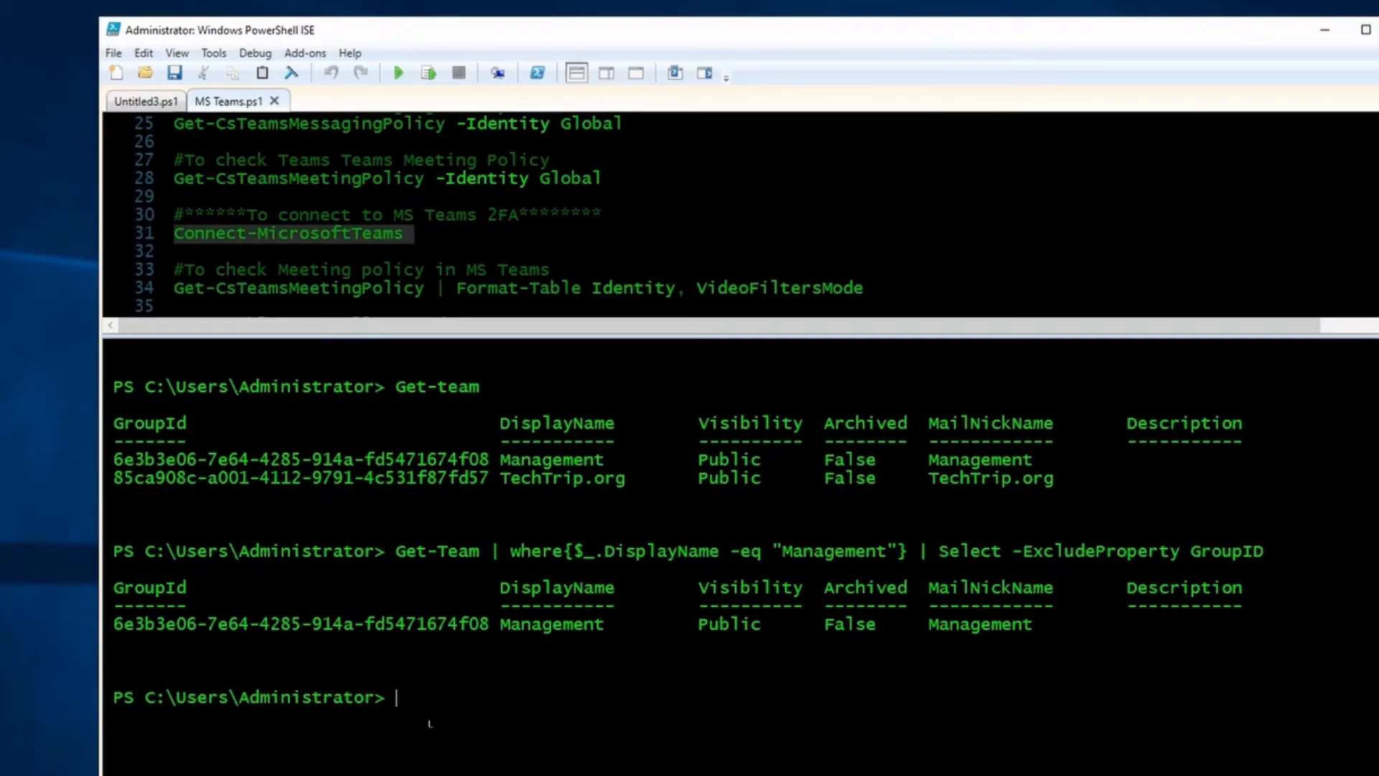
- Start the pipeline with Import-csv -Path "C:\Users\Administrator\Desktop\Users.csv" |
text(I)
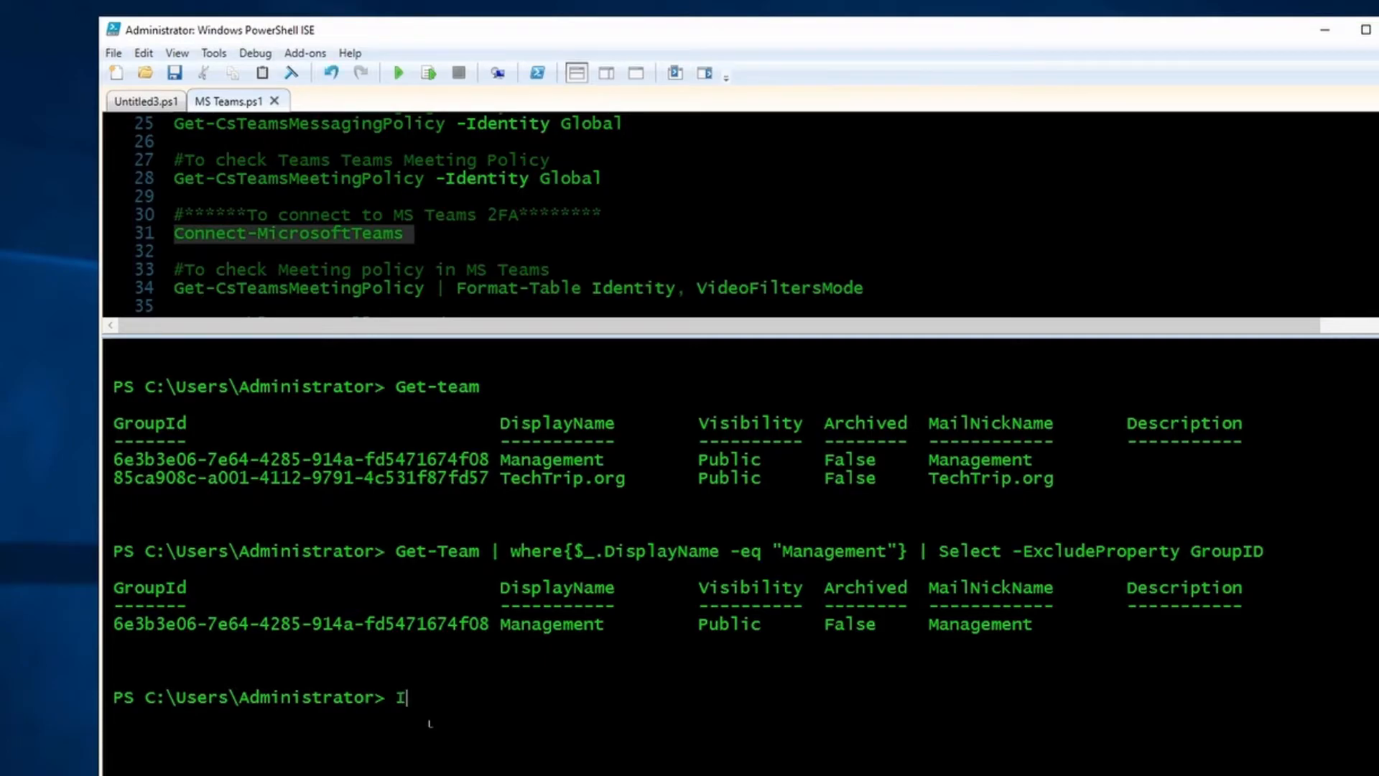
text(mport)
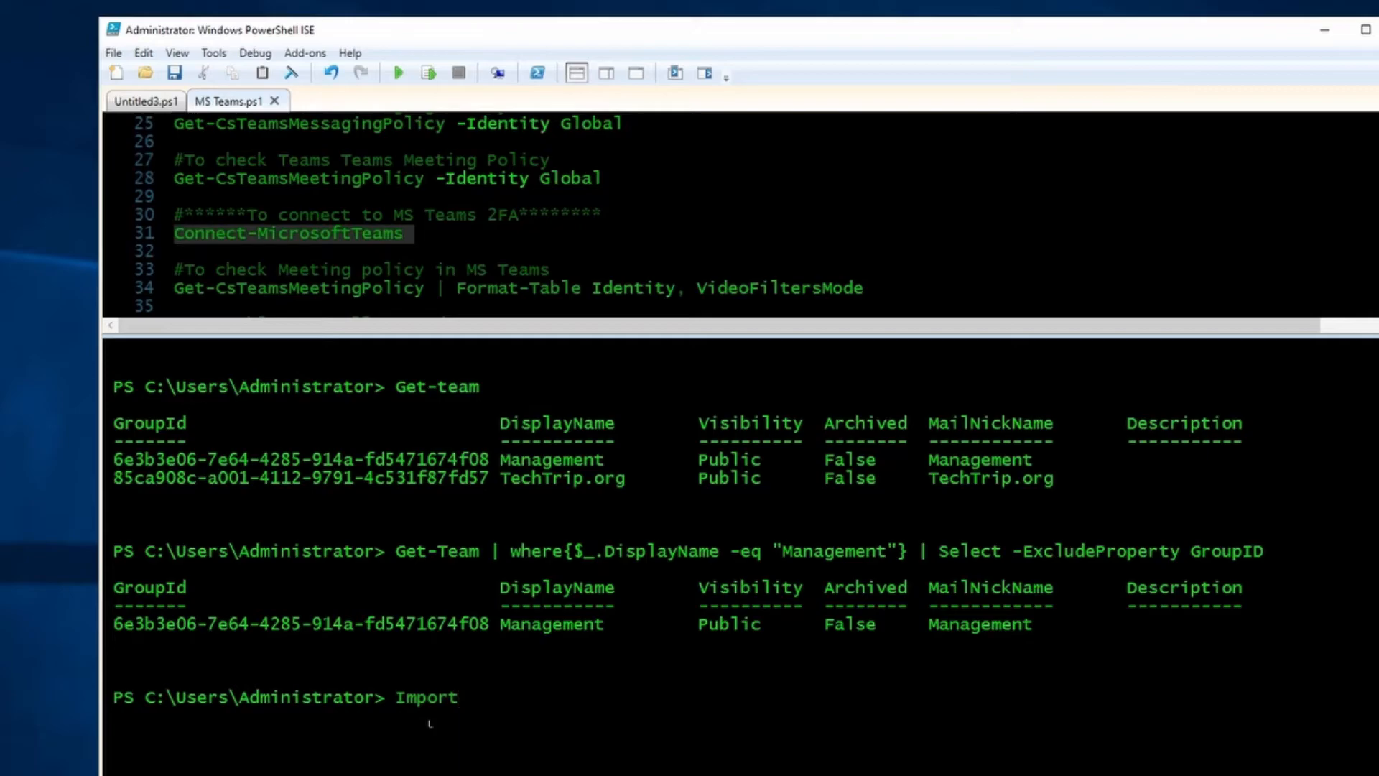
text(-)
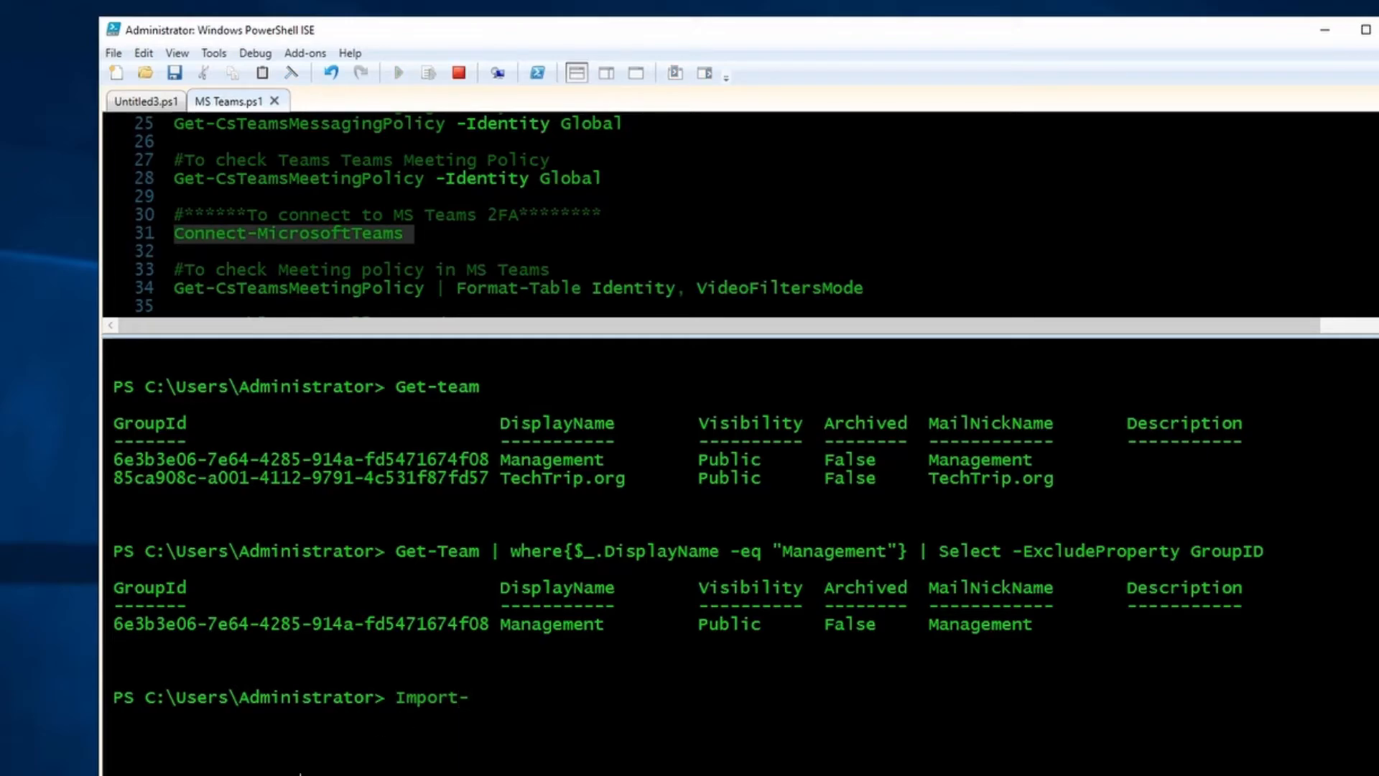
text(csv -Path "C:)
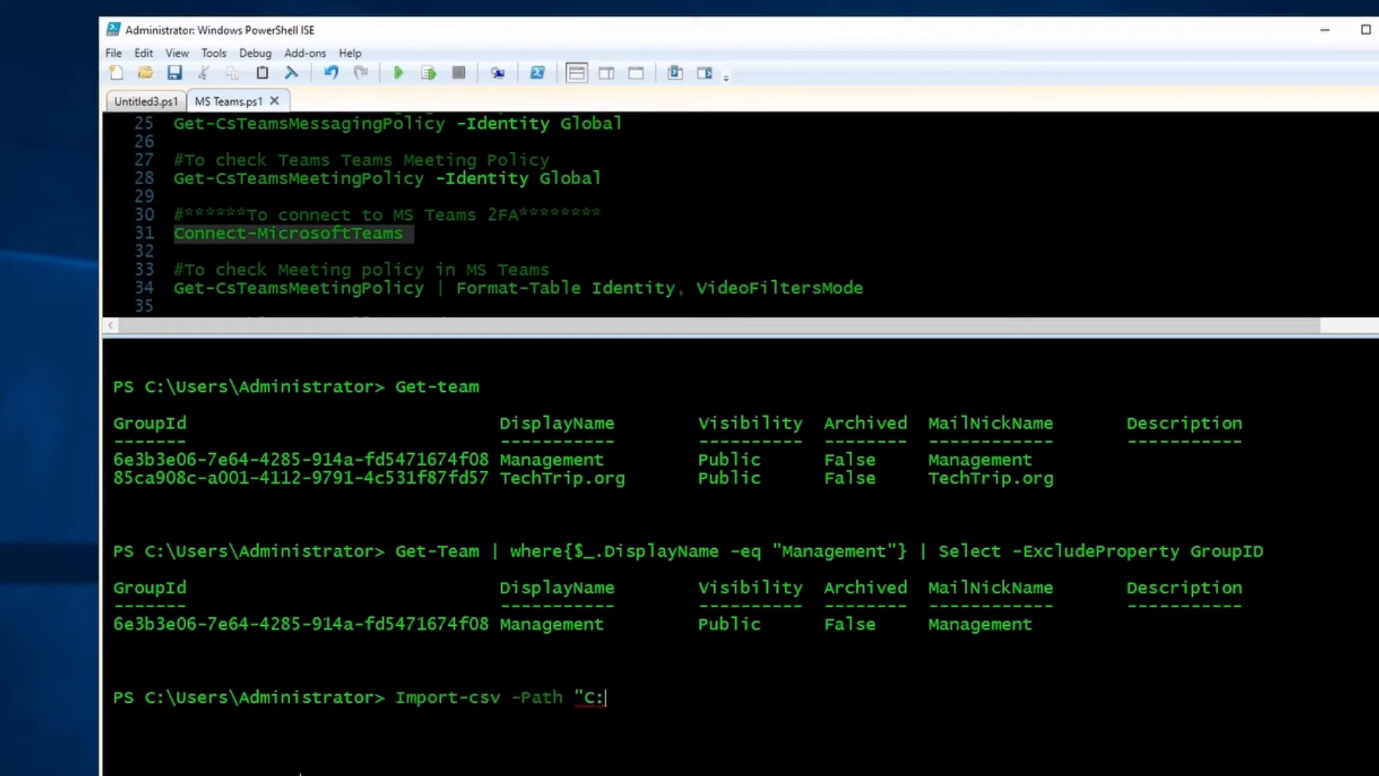
text(Users\Administrator\Desktop\)
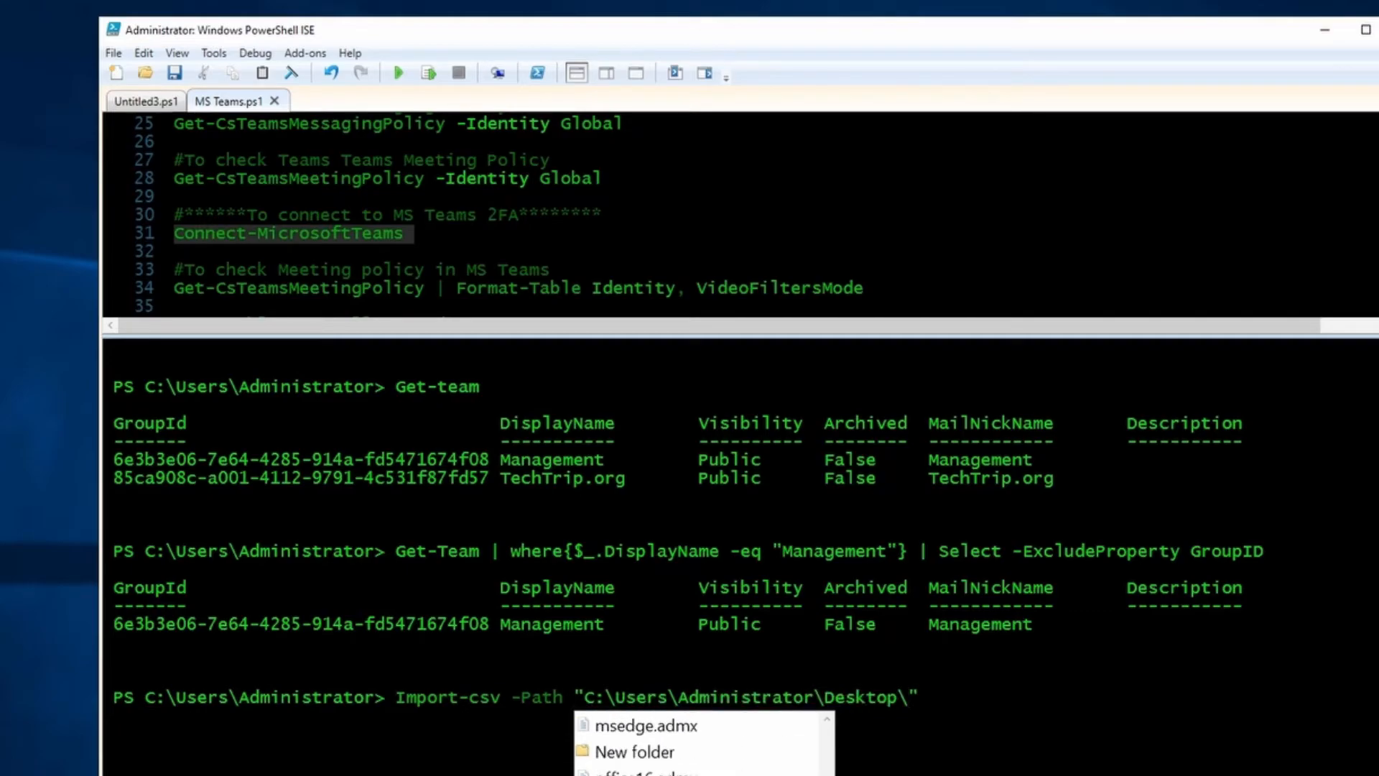
text(Users.csv" |)
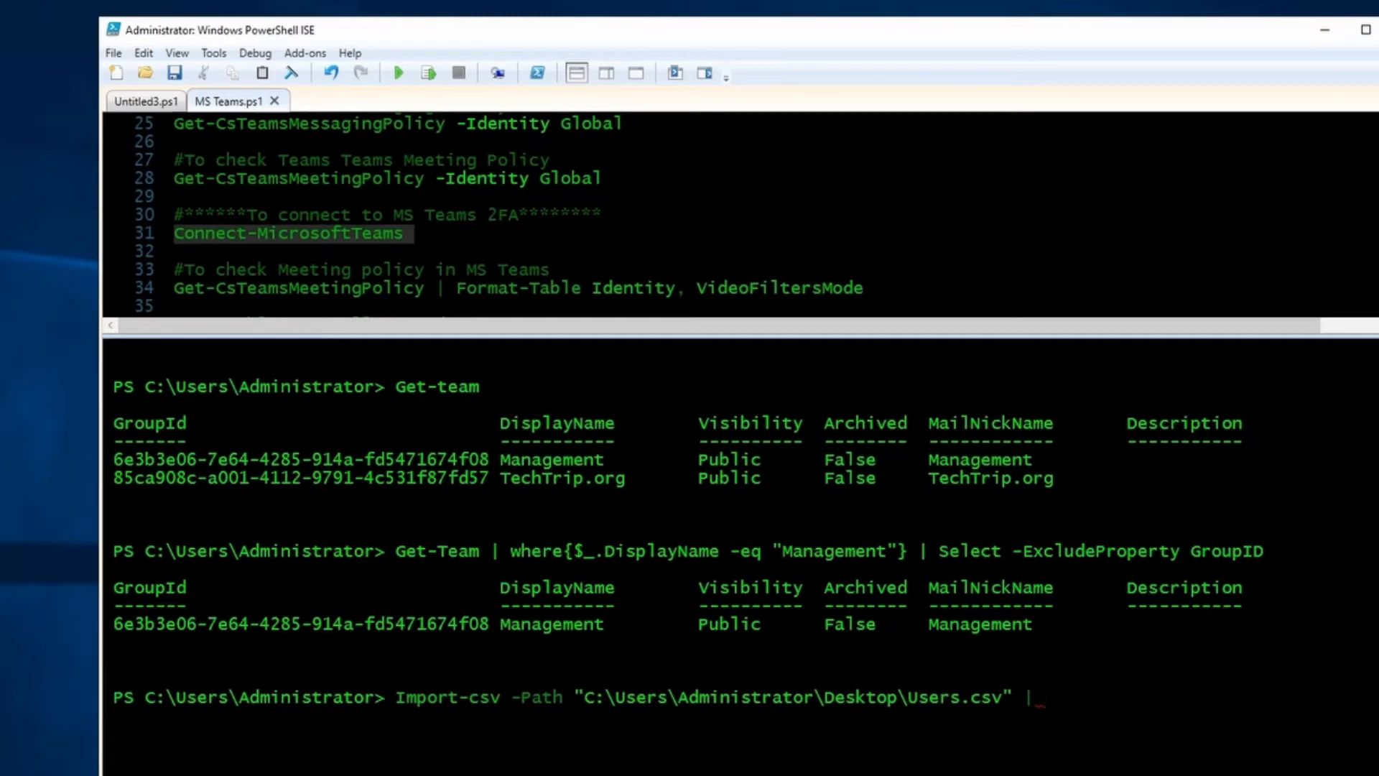
- Add Foreach{Add-TeamUser -GroupId <id> -User $_.email -Role $_.role} for each CSV row
text(Forea)
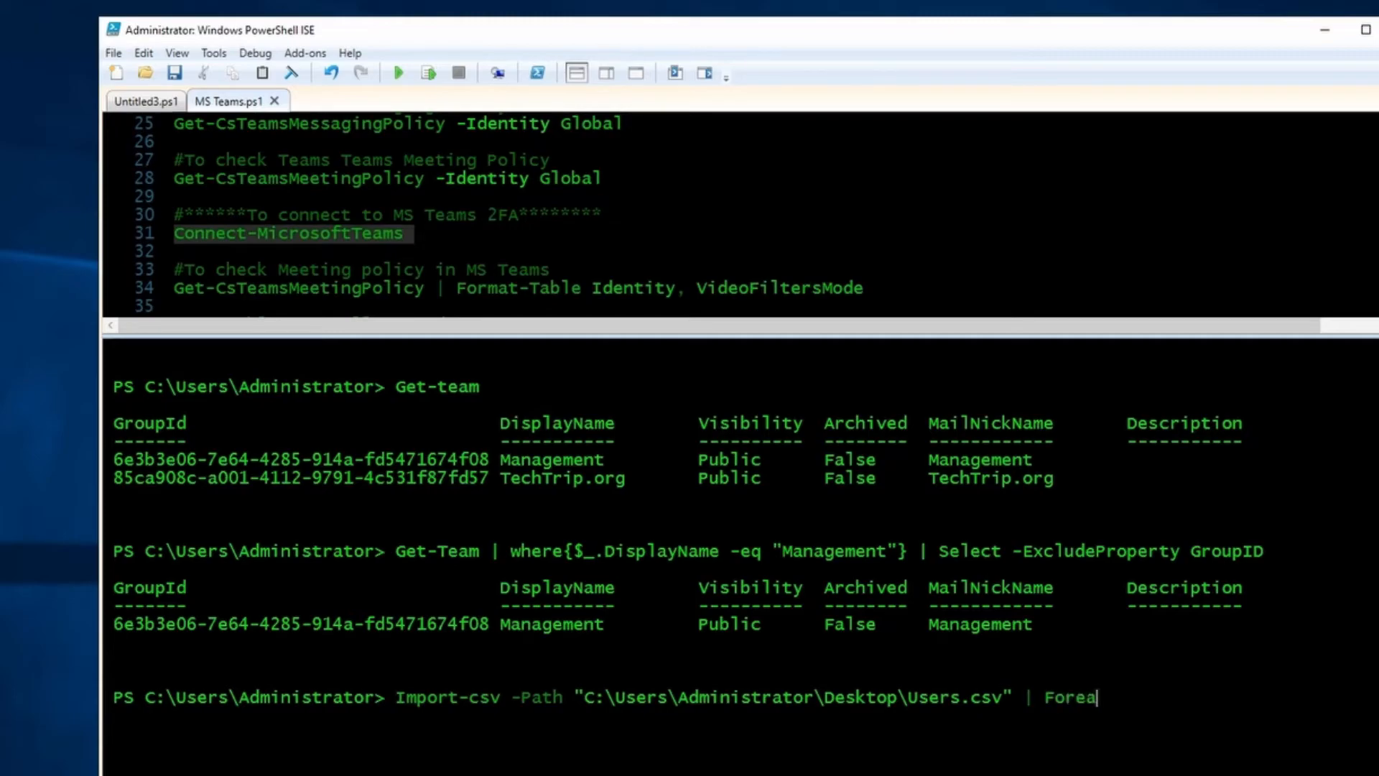
text(ch)
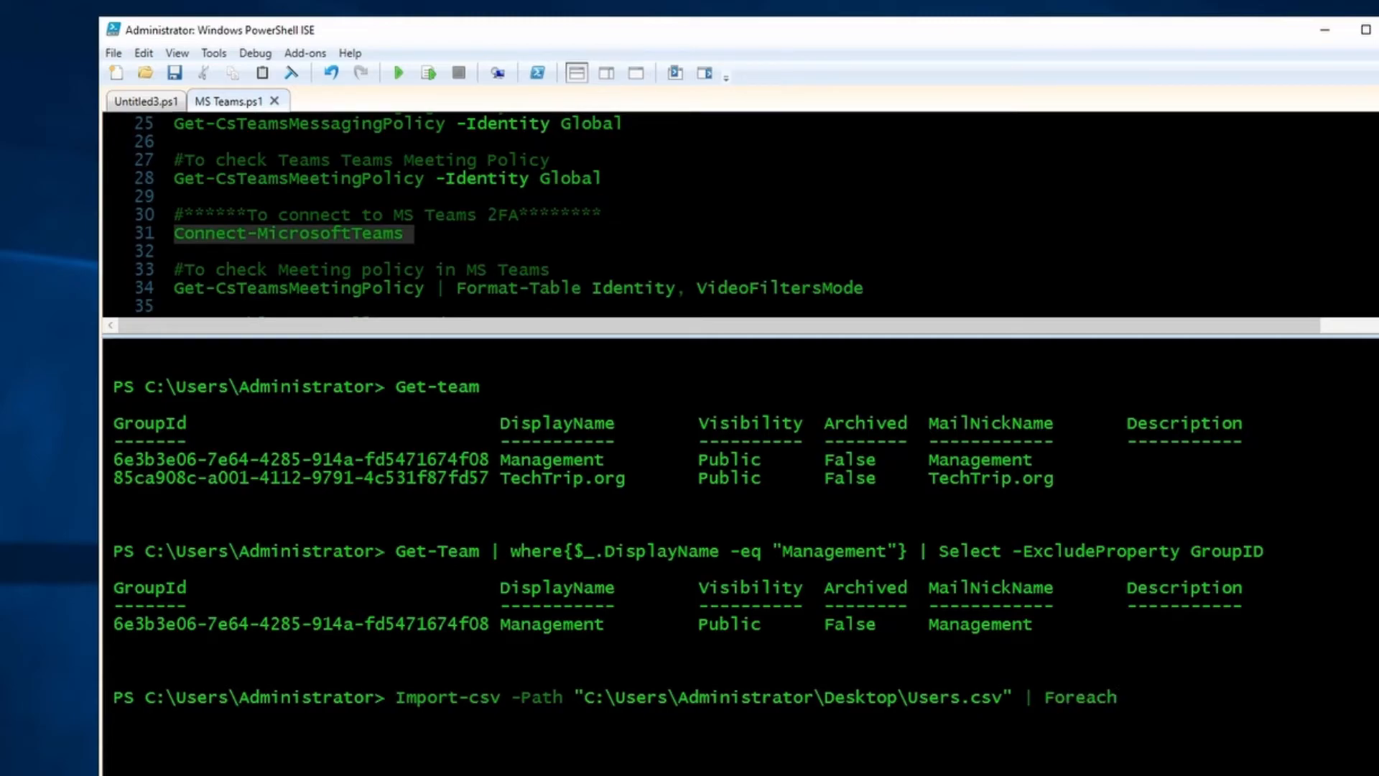
text({Add-teamUser)
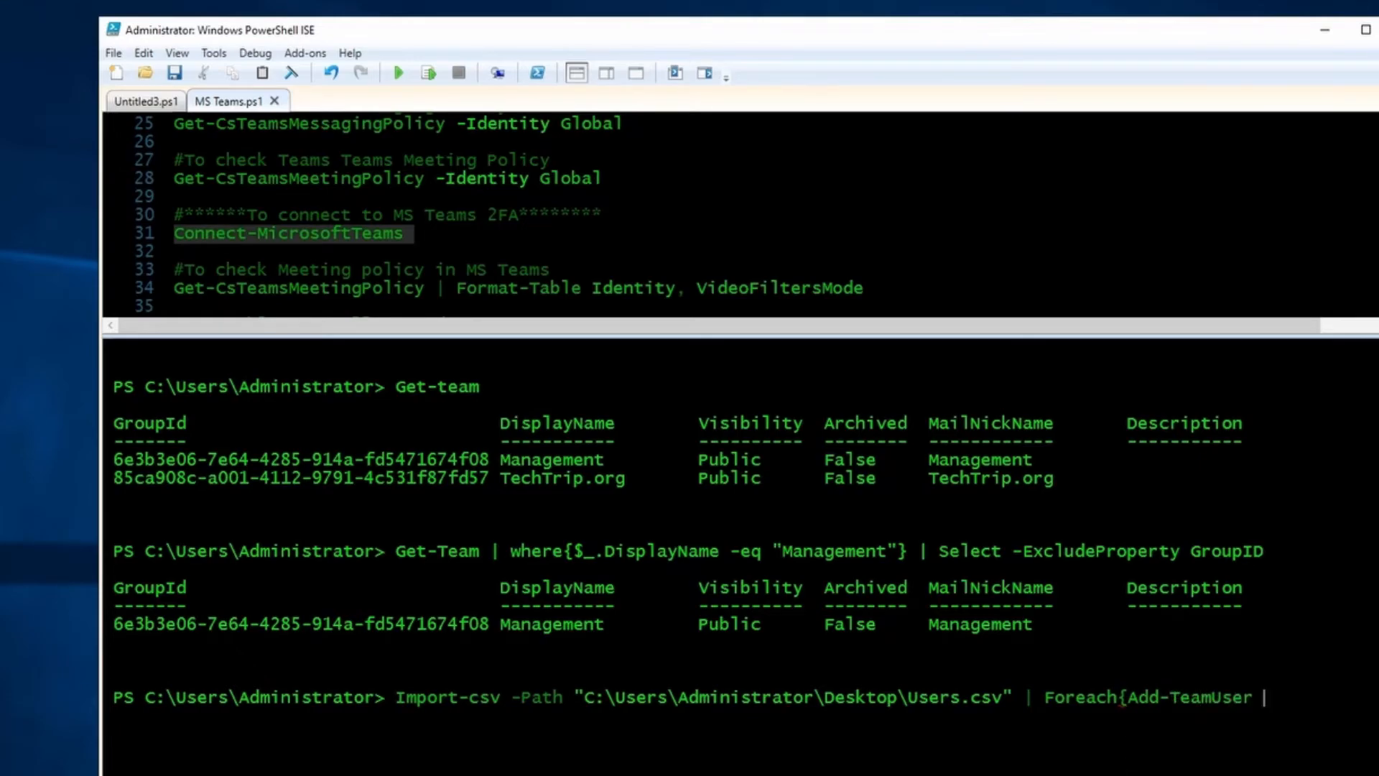
text(-GroupId 6e3b3e06-7e64-4285-914a-fd5471674f08)
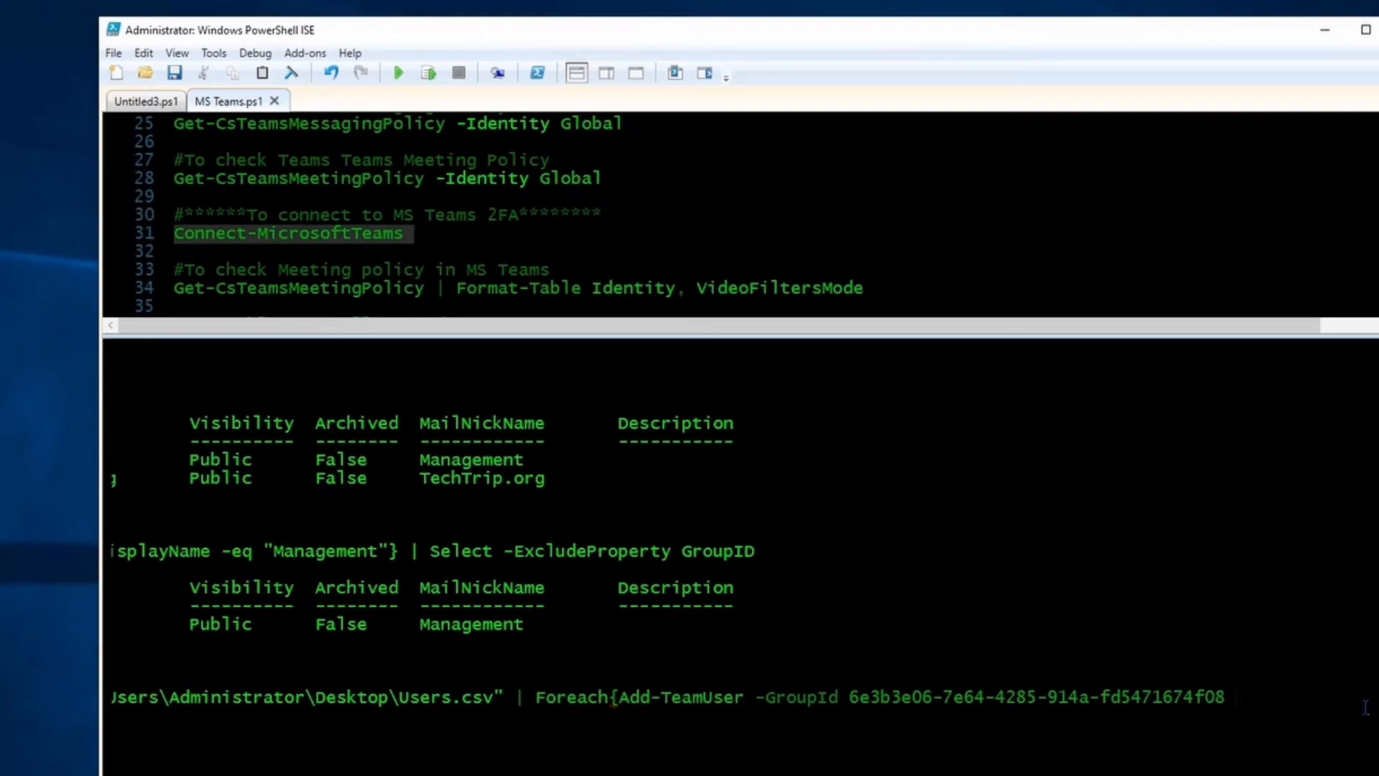
text(-User $_)
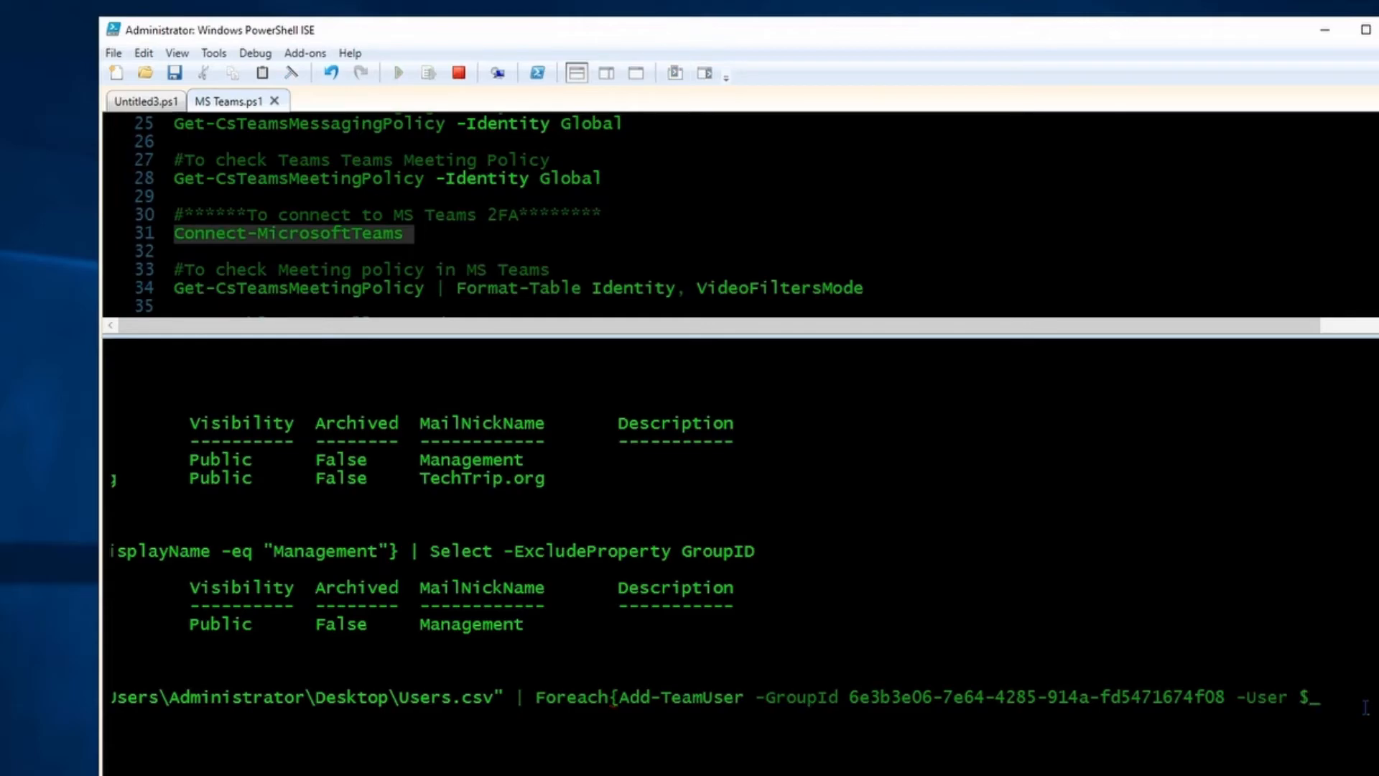
text(.email -Role)
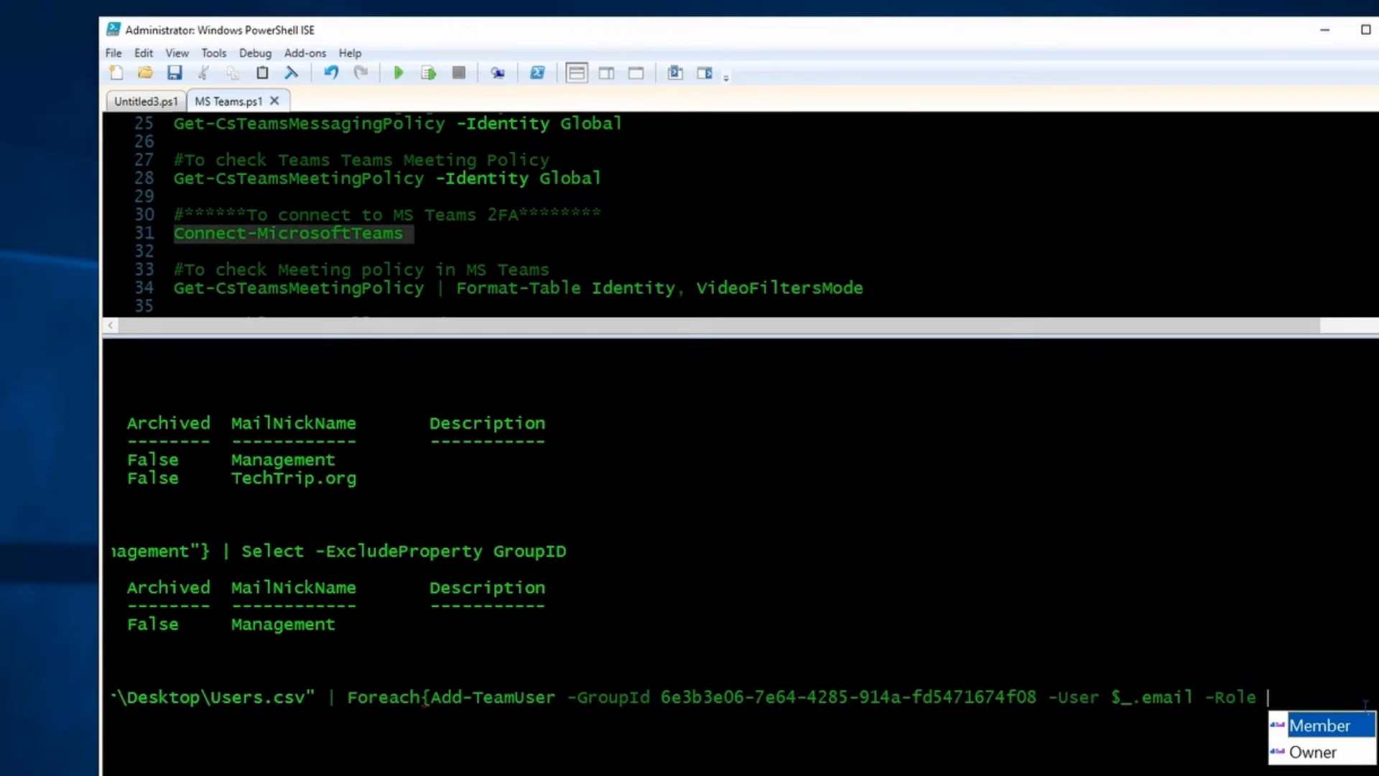
text($_)
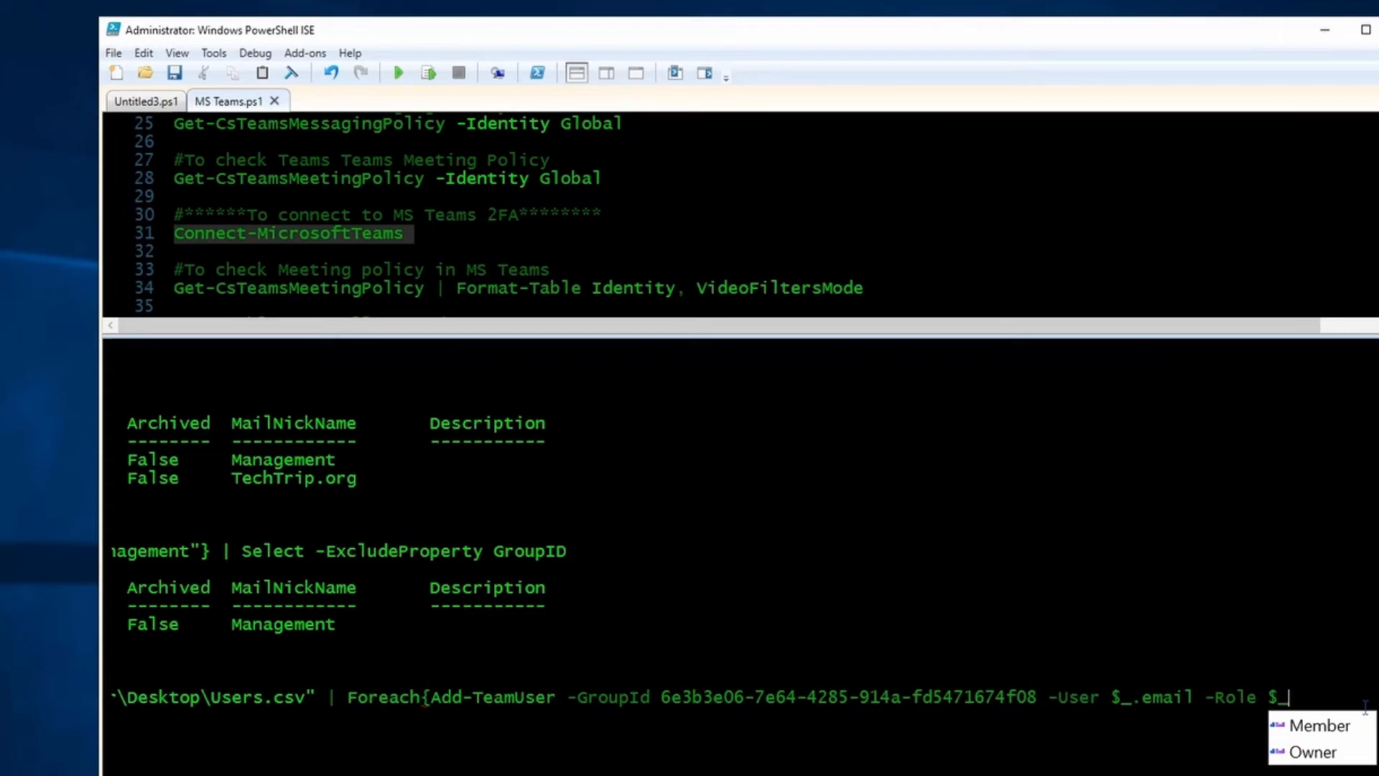
text(ro)
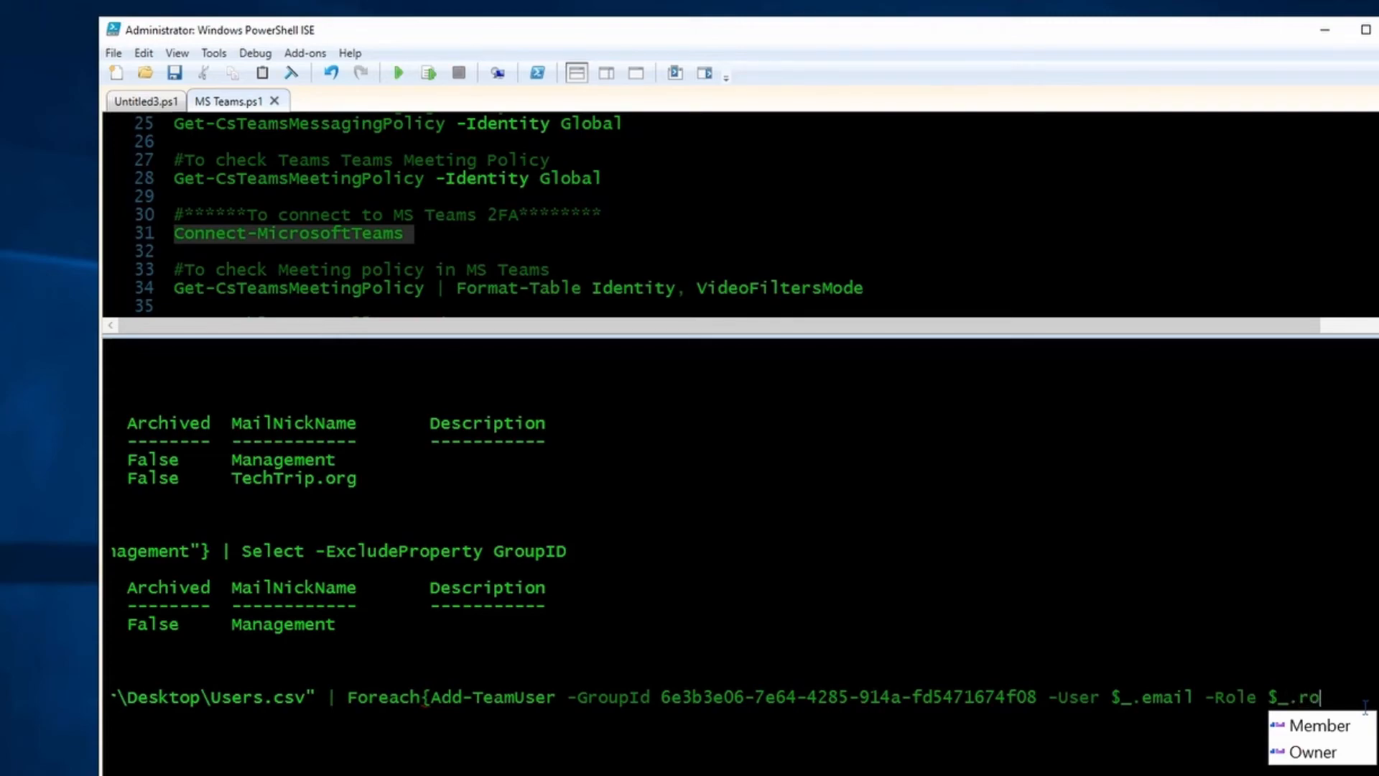